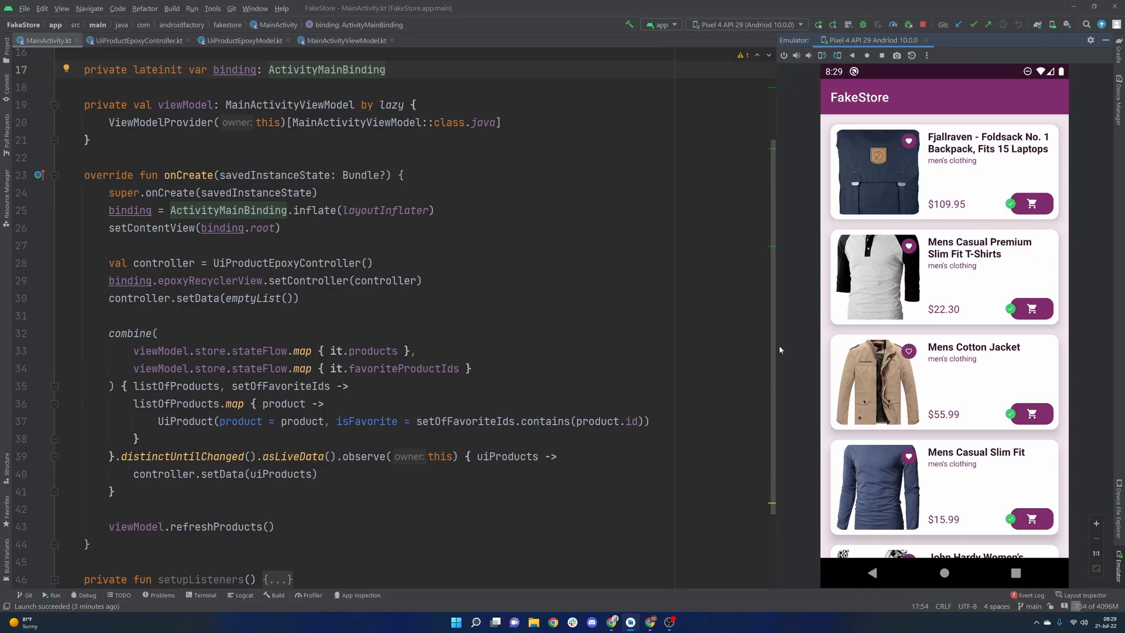
mouse_move(549, 325)
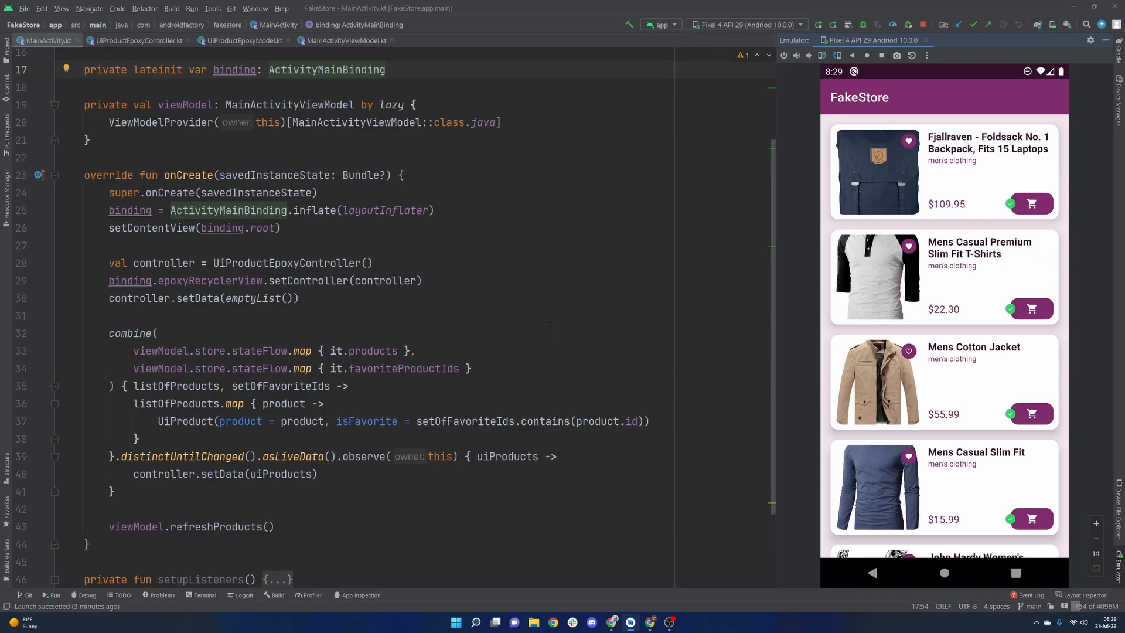
Bring up MainActivityViewModel.kt to review refreshProducts copying fetched products into the store state.
left_click(345, 41)
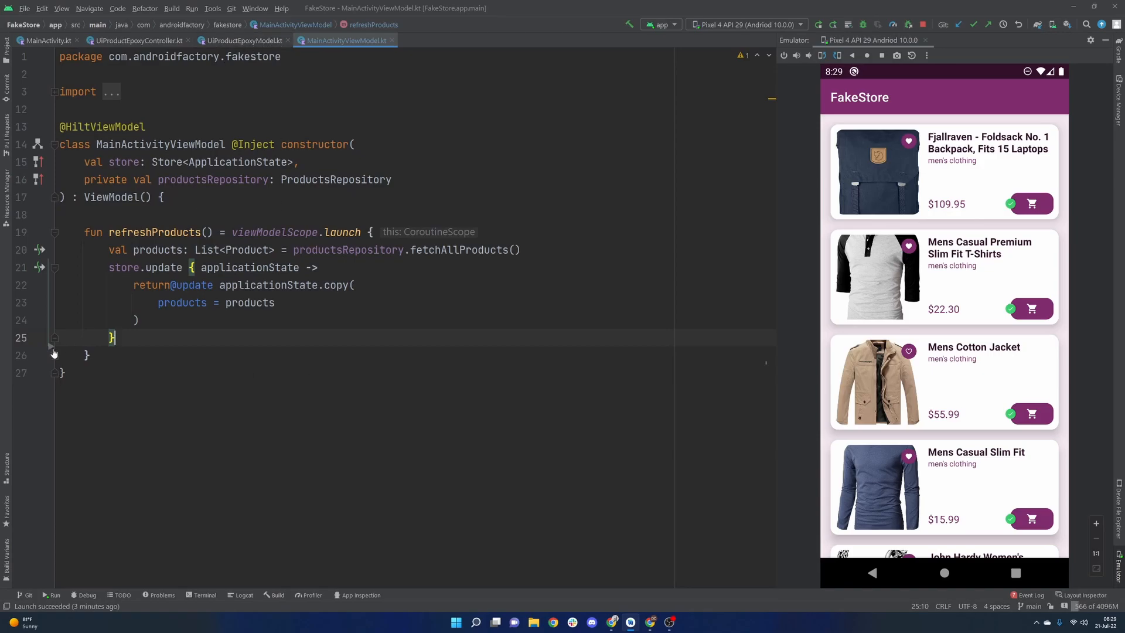
left_click(54, 354)
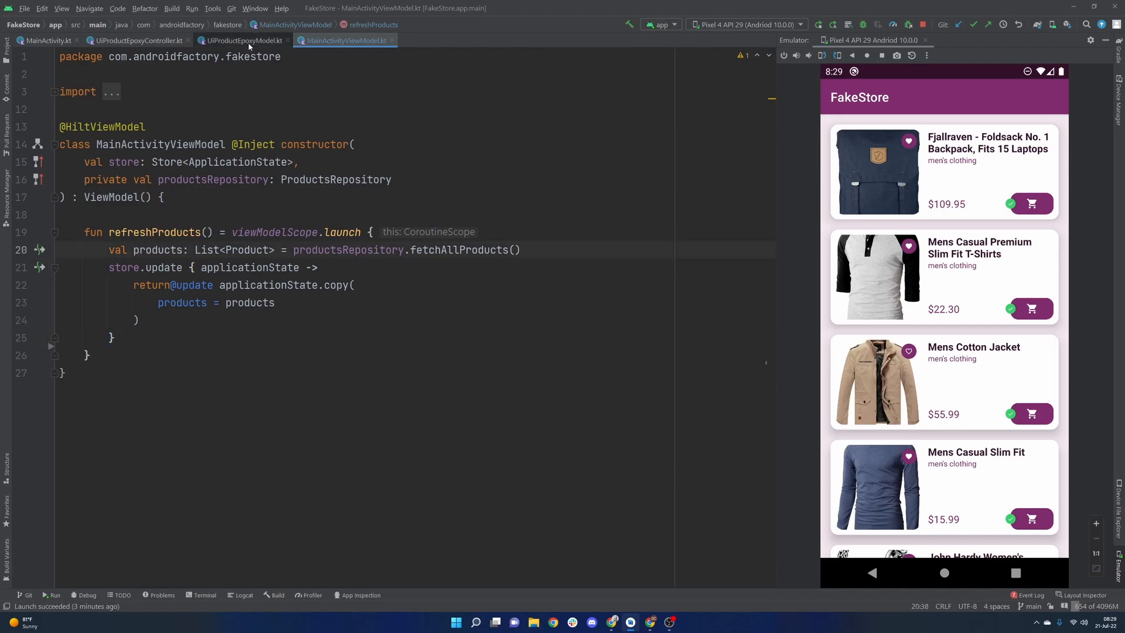
In UiProductEpoxyModel's bind, add an empty favoriteImageView.setOnClickListener { } below setIconResource(imageRes).
left_click(243, 41)
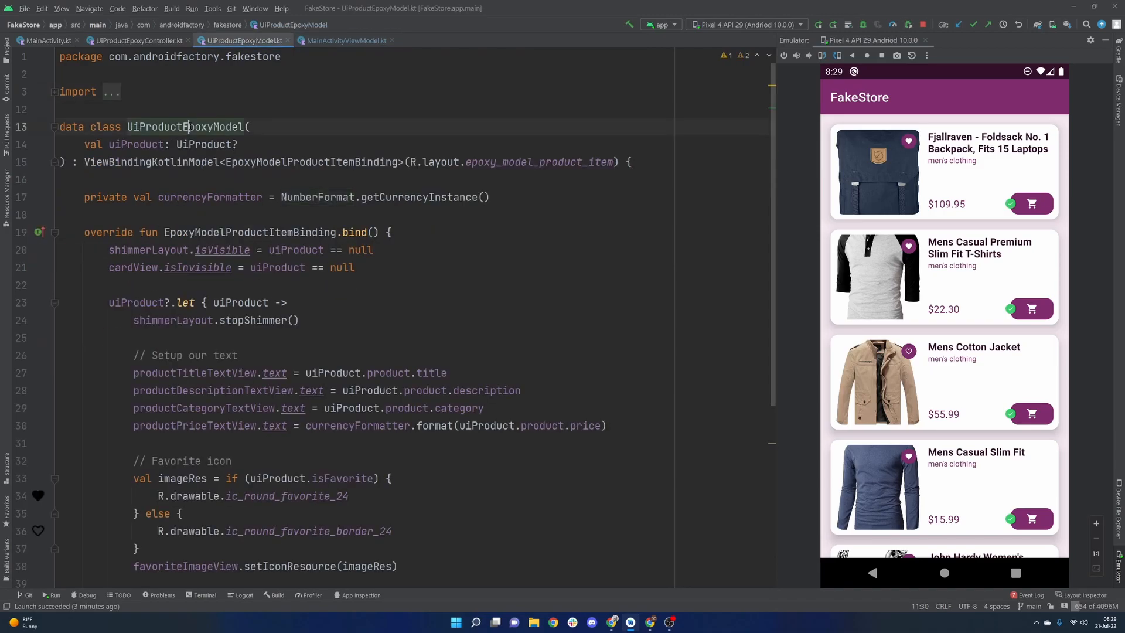
double_click(184, 127)
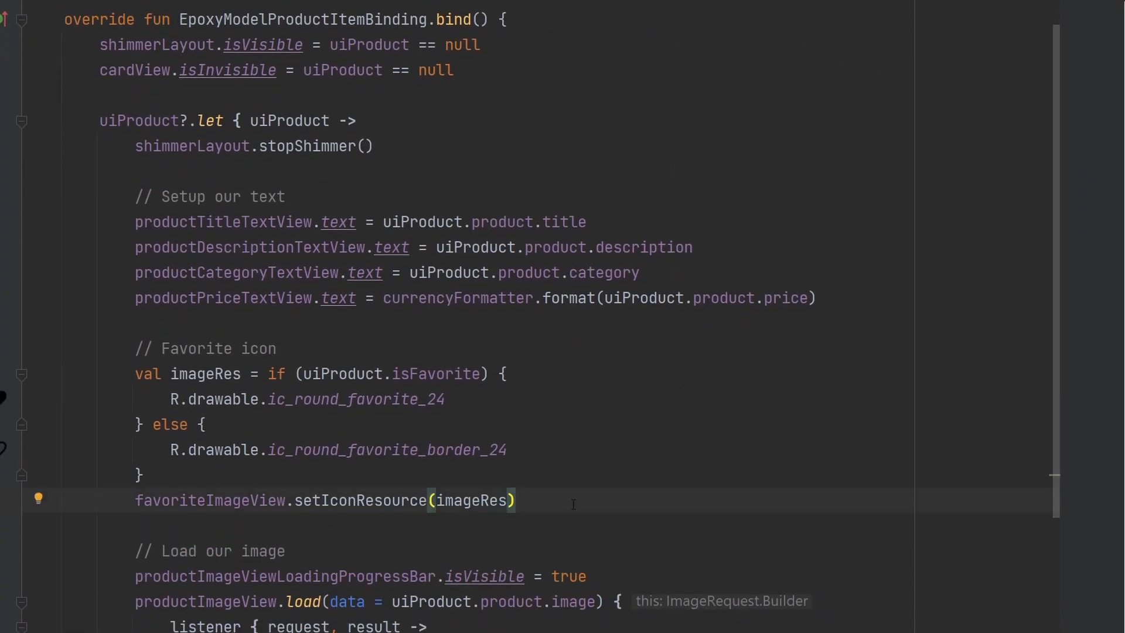
type("fav")
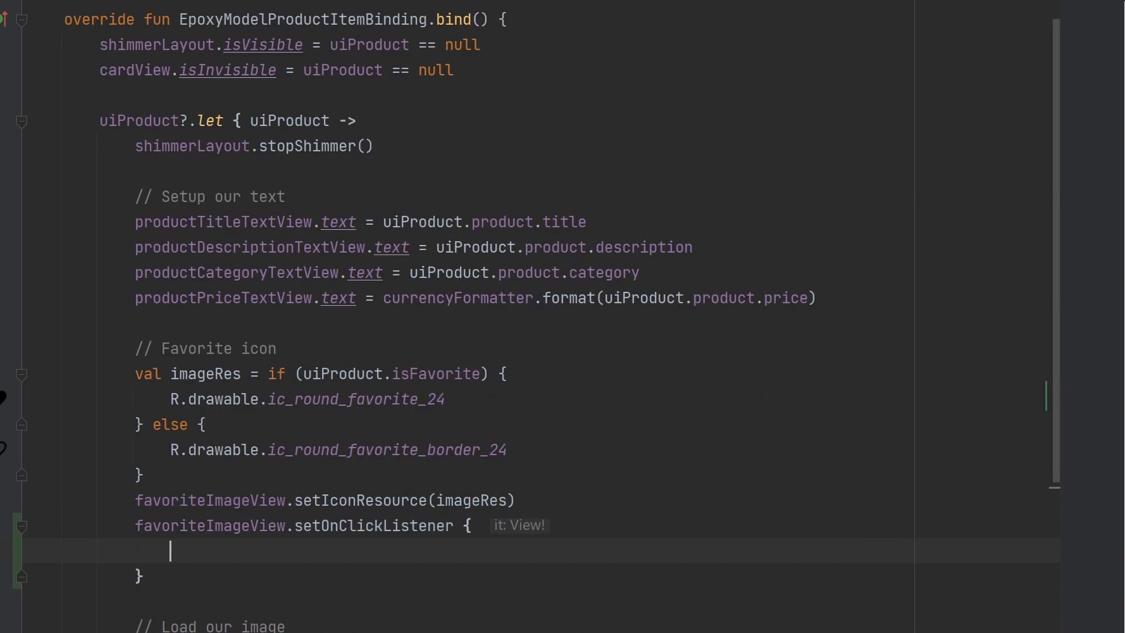
scroll("down", 3)
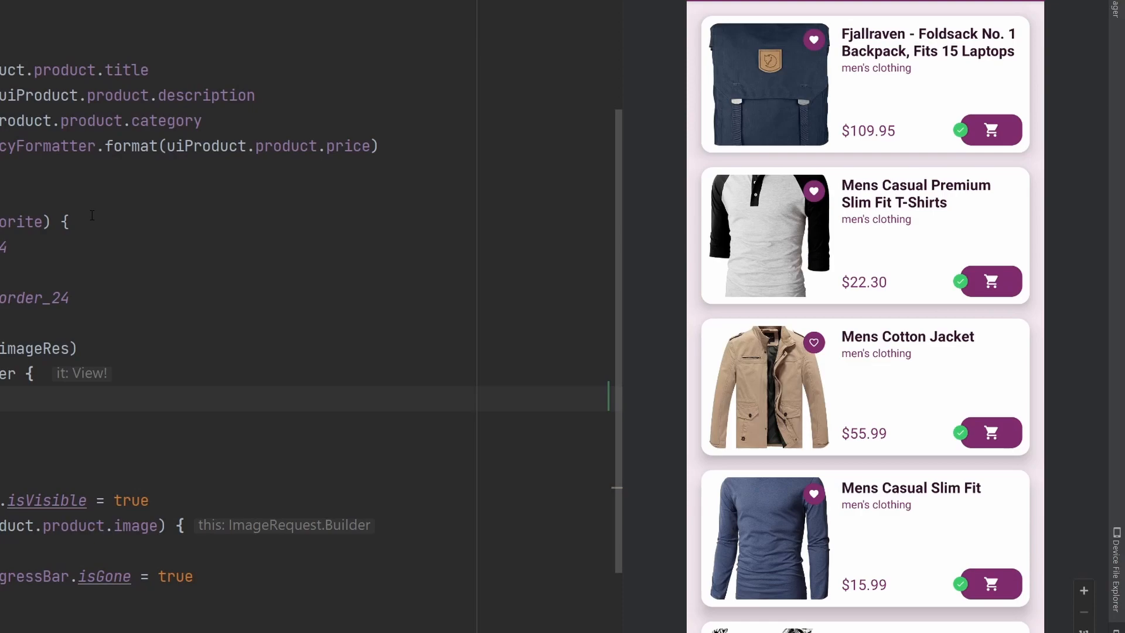
mouse_move(36, 259)
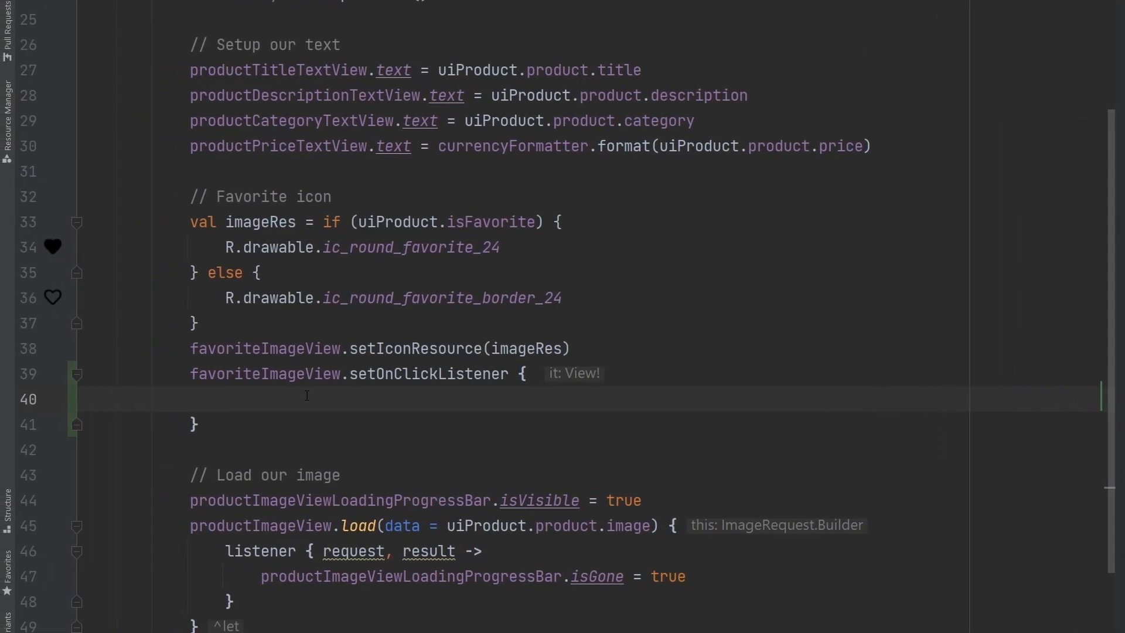
scroll("up", 3)
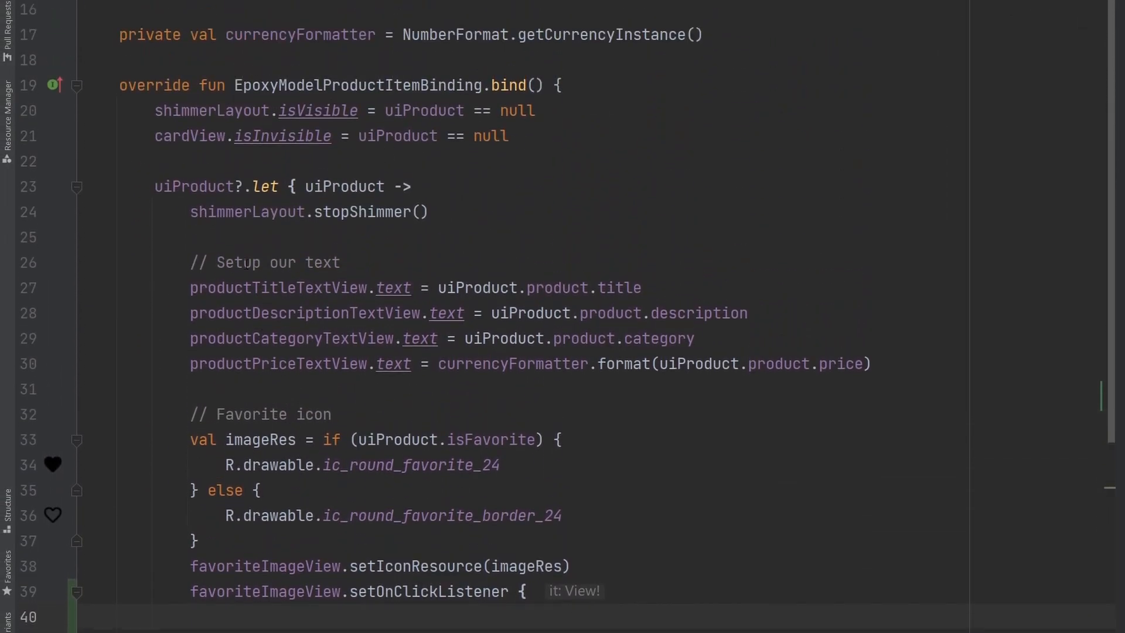
scroll("up", 3)
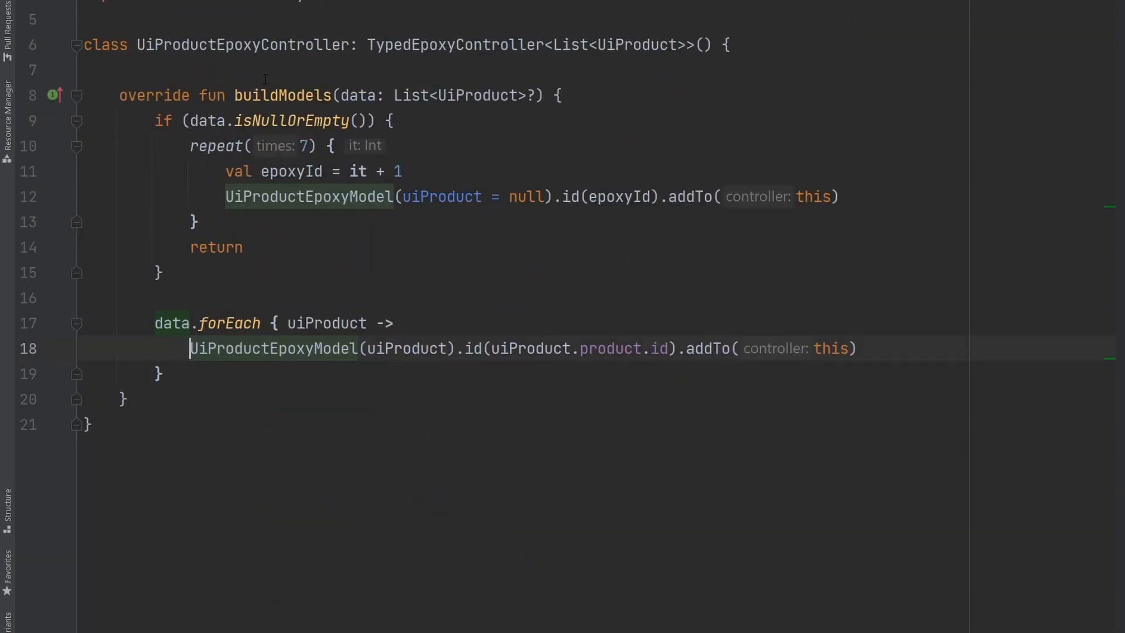
Add private fun onFavoriteIconClicked(selectedProductId: Int) { } after buildModels in UiProductEpoxyController.
double_click(243, 44)
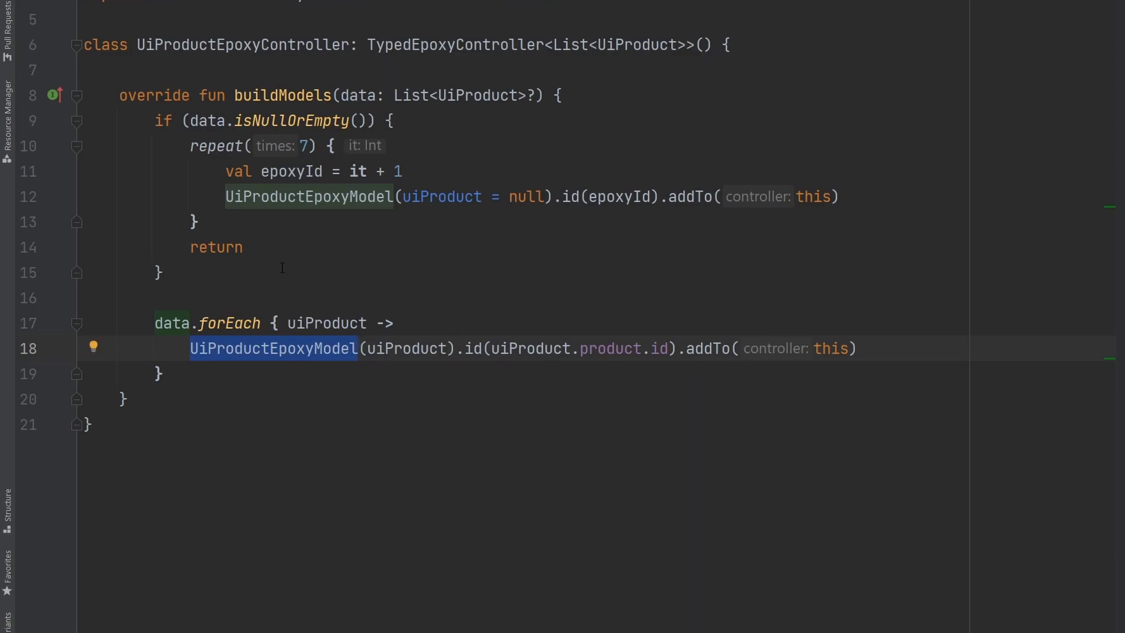
left_click(728, 44)
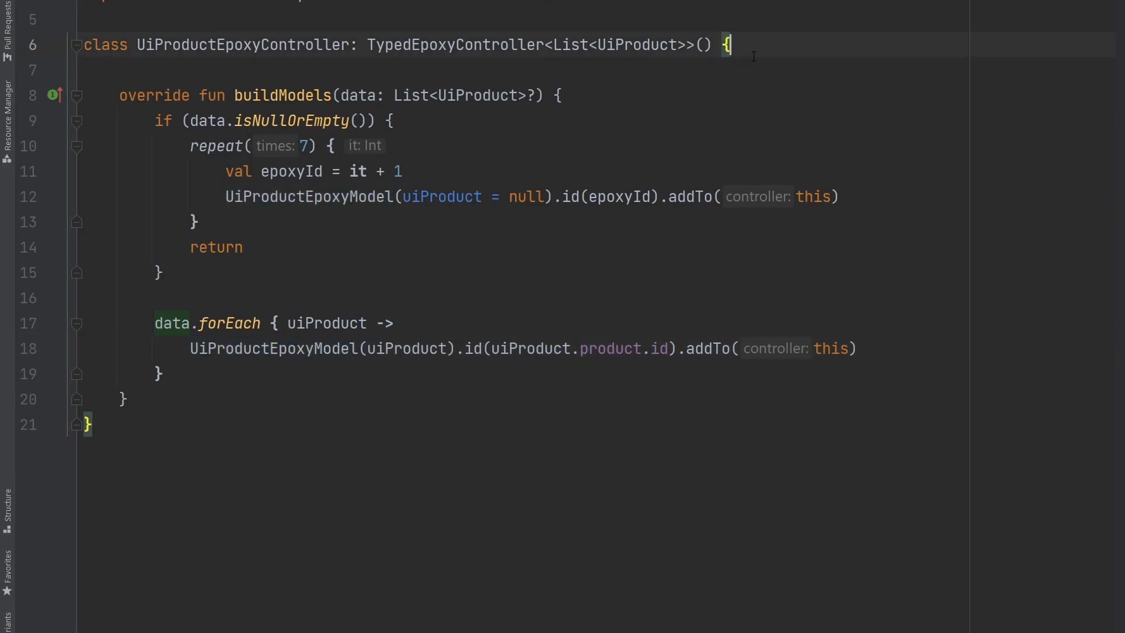
type("pr")
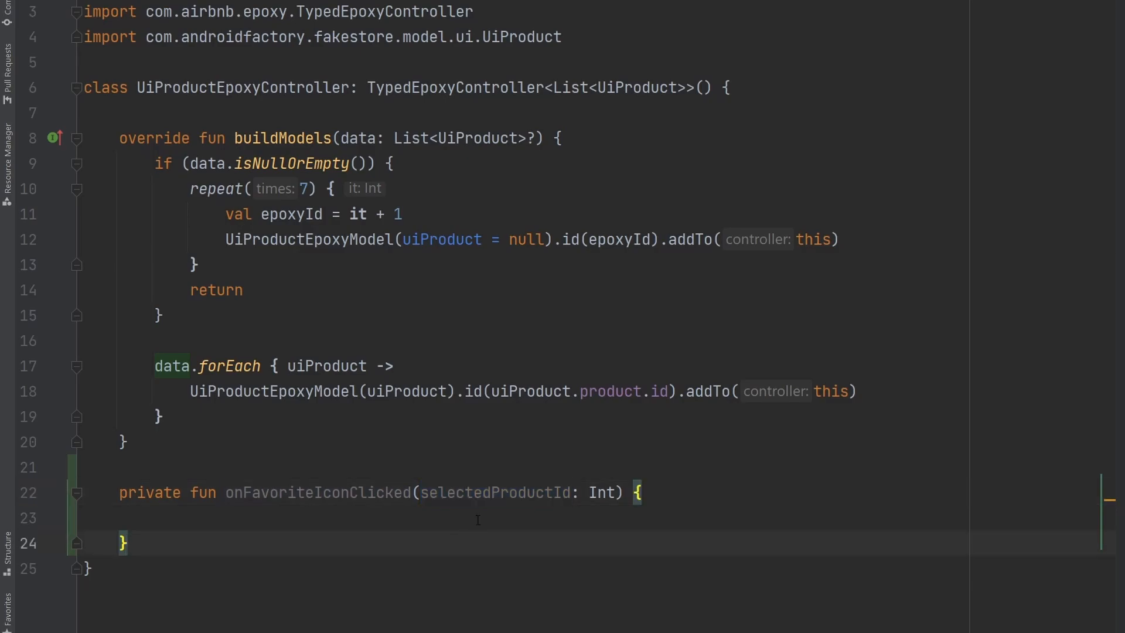
mouse_move(498, 531)
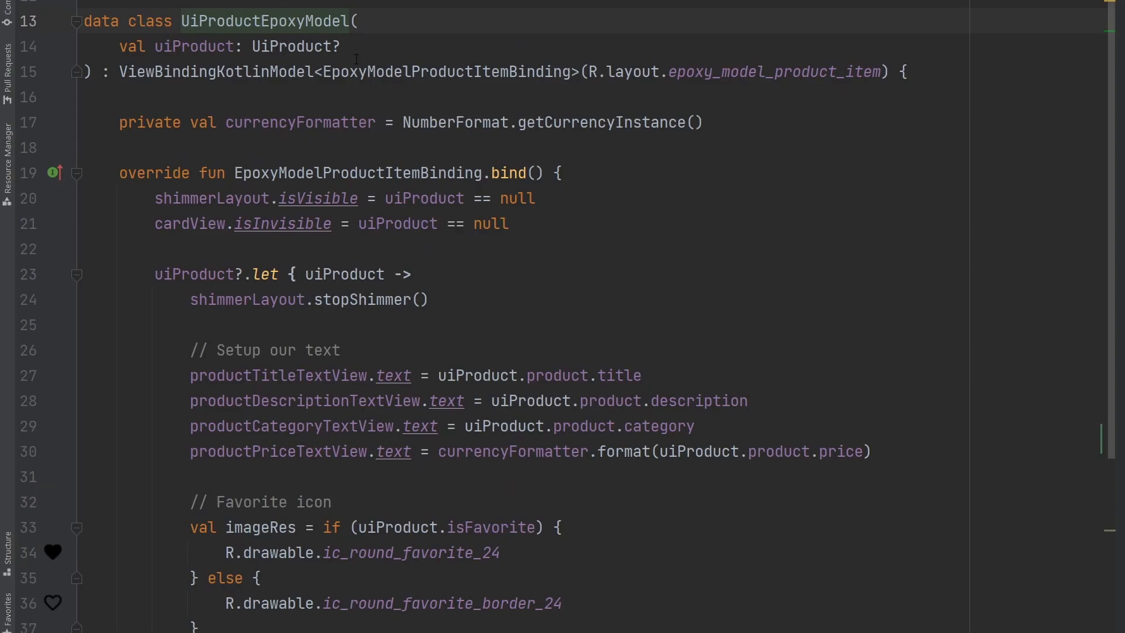
Add an onFavoriteIconClicked: (Int) -> Unit parameter and call it with uiProduct.product.id in the listener.
type("val")
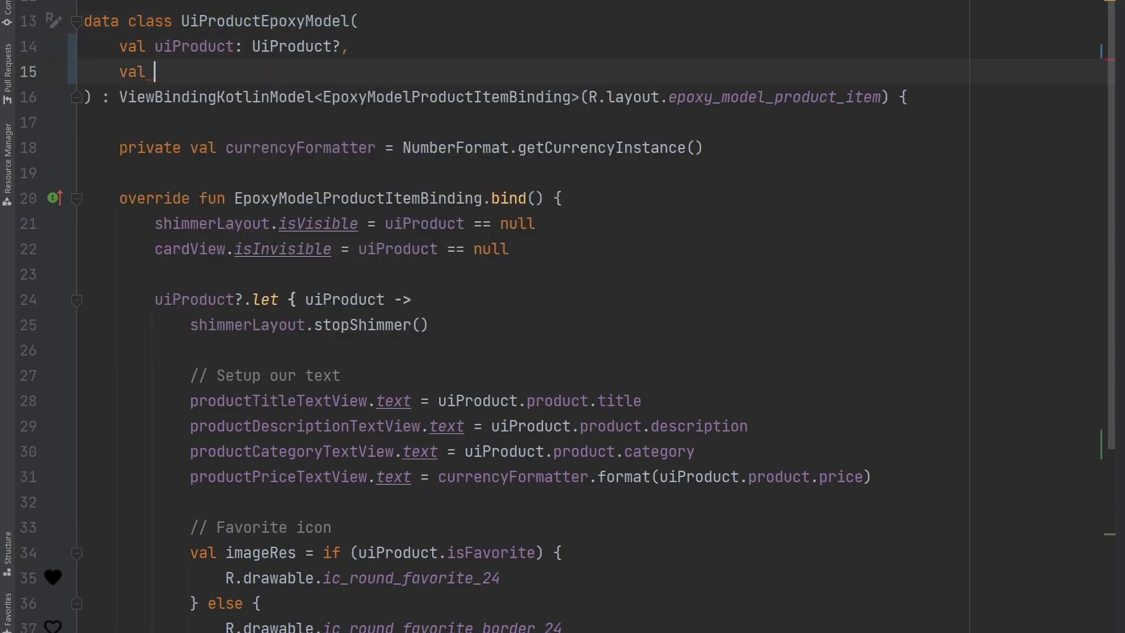
type("onFavoriteIconClicked: (Int) -> Unit")
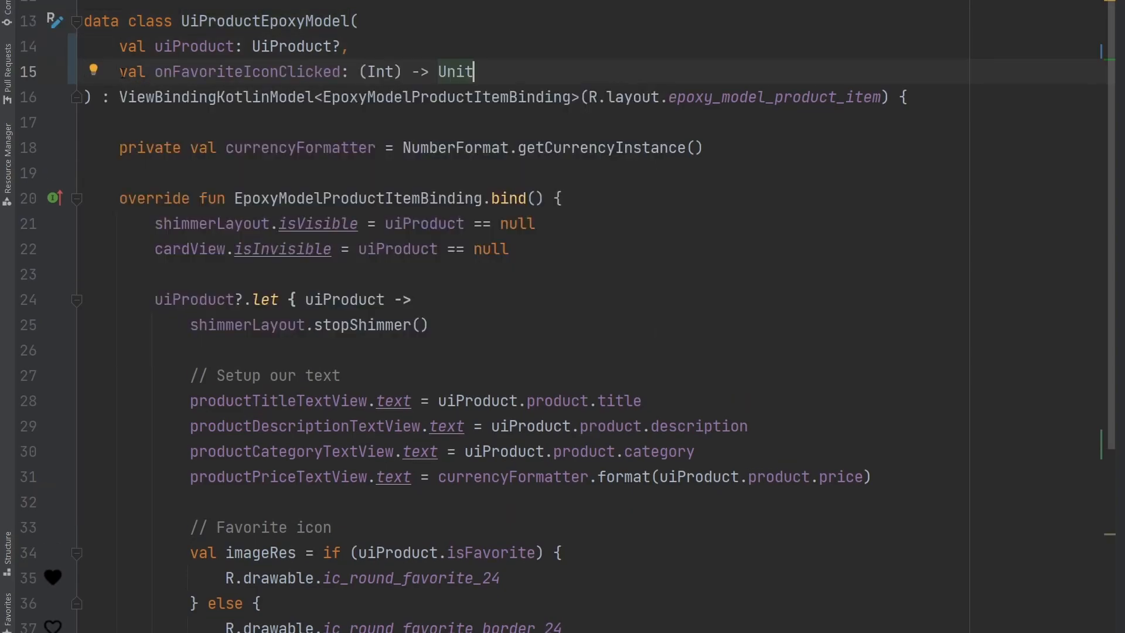
double_click(245, 72)
type("favoriteImageView.setOnClickListener {")
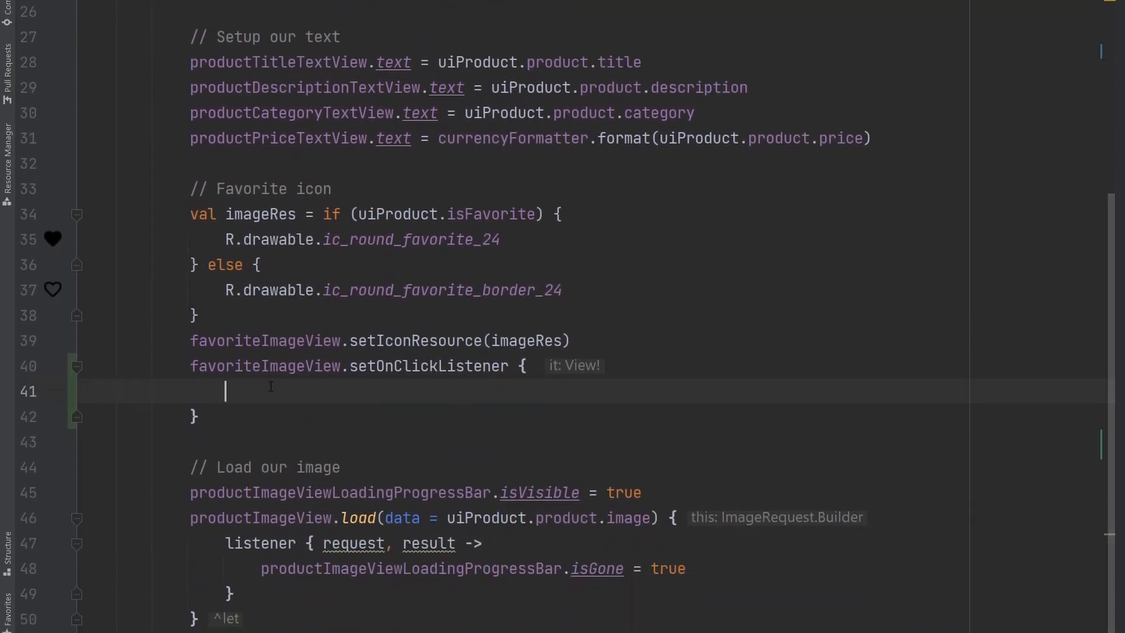
type("onFavoriteIconClicked")
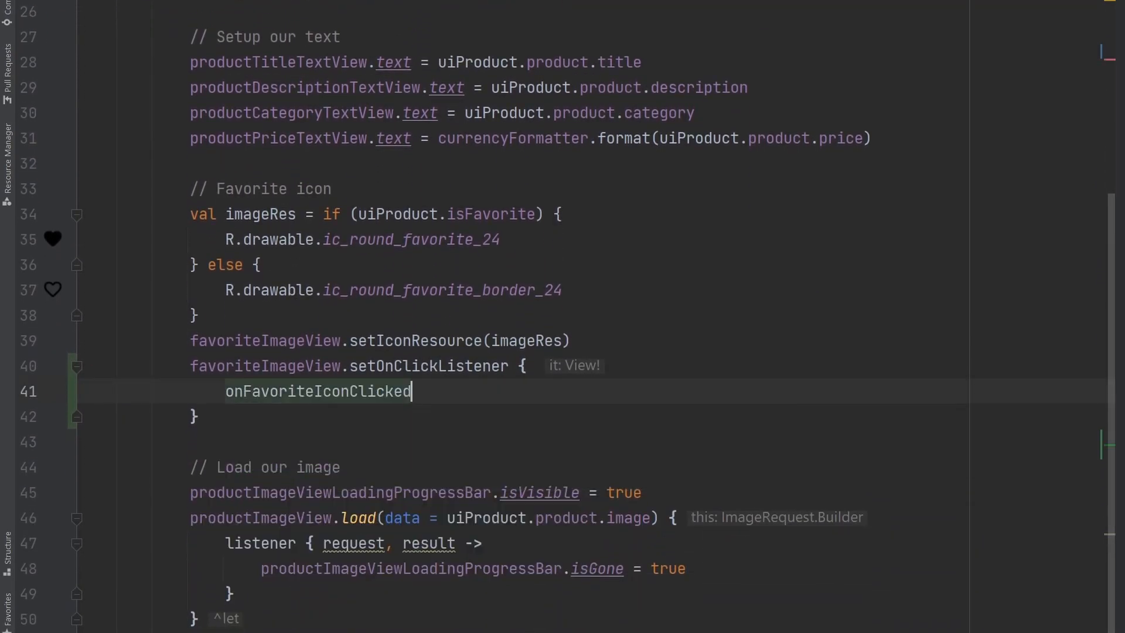
type("(pr")
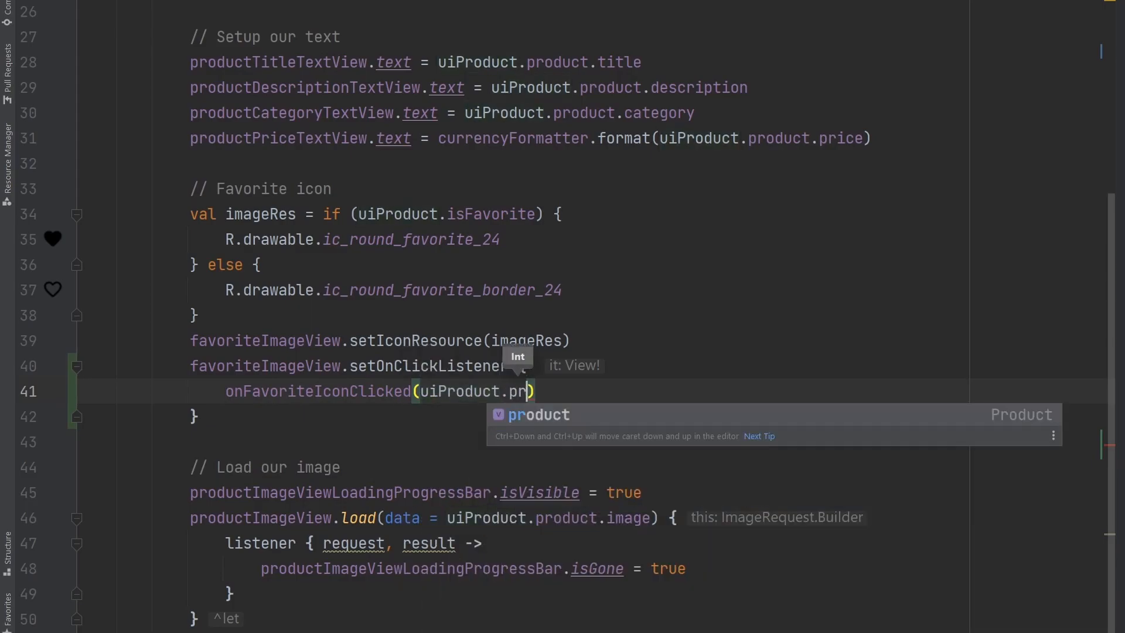
type("product.id")
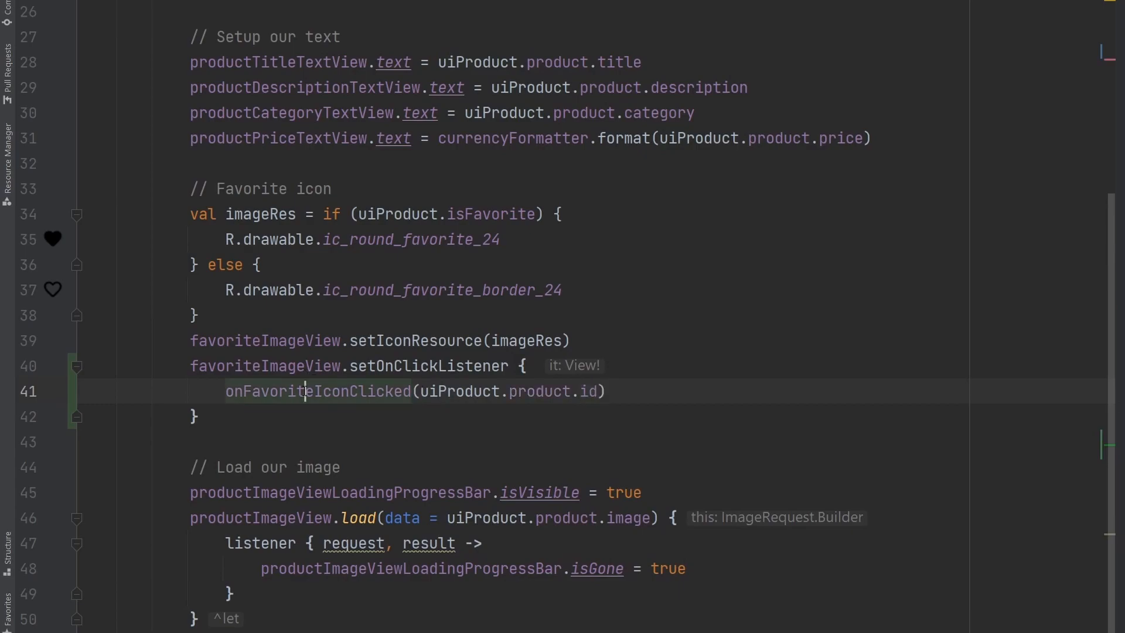
scroll("up", 3)
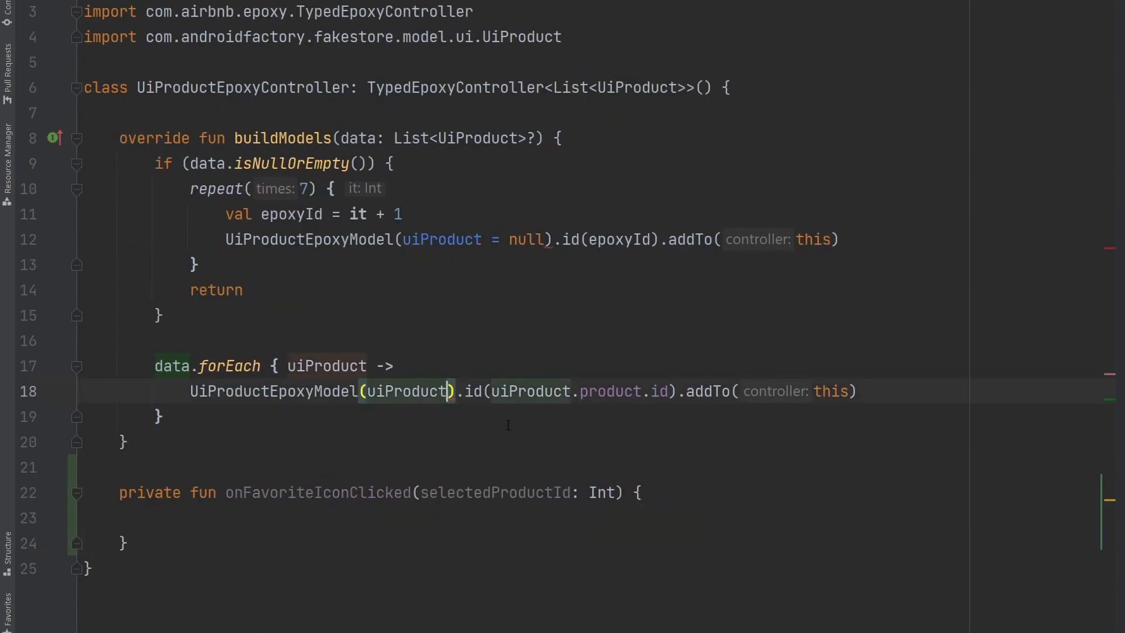
Pass ::onFavoriteIconClicked as the second UiProductEpoxyModel argument inside the forEach loop.
type(",")
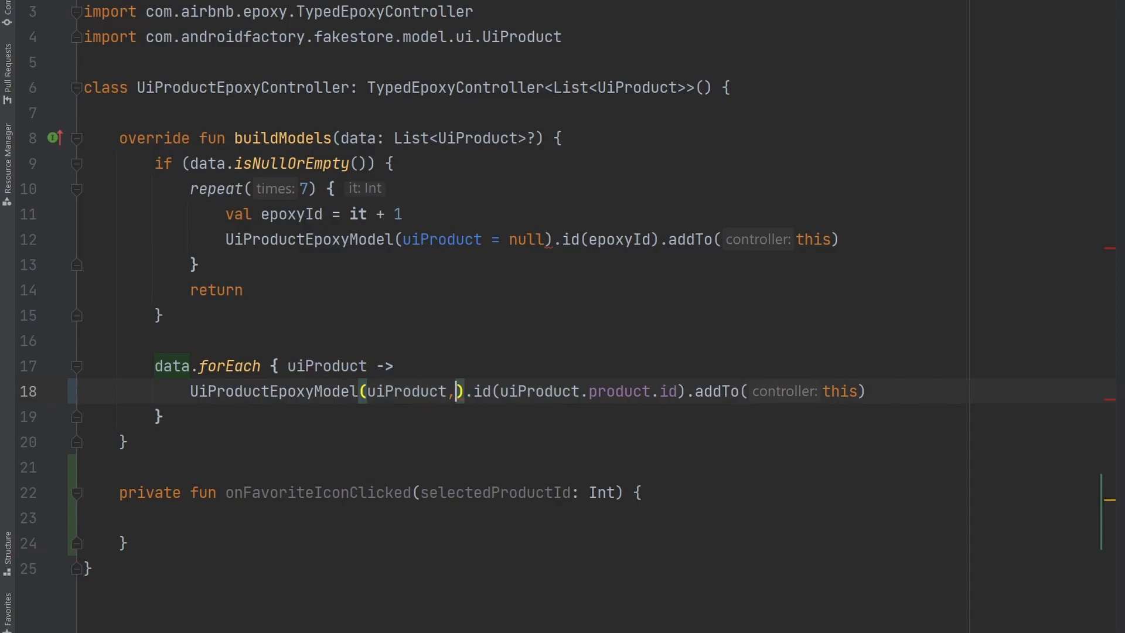
type("::")
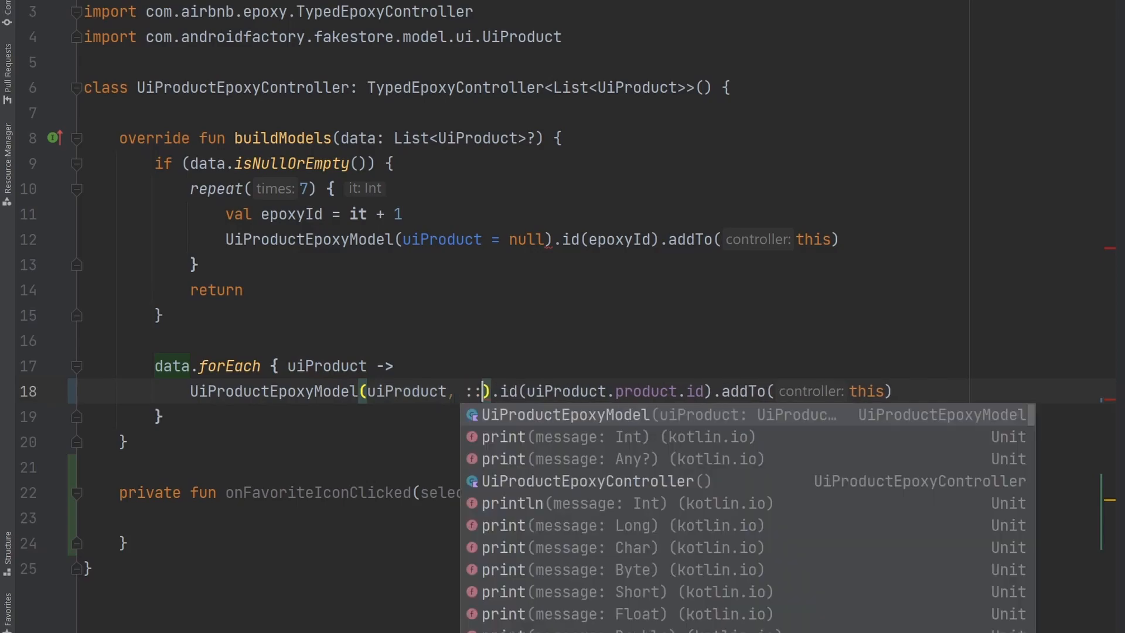
type("onFavoriteIconClicked")
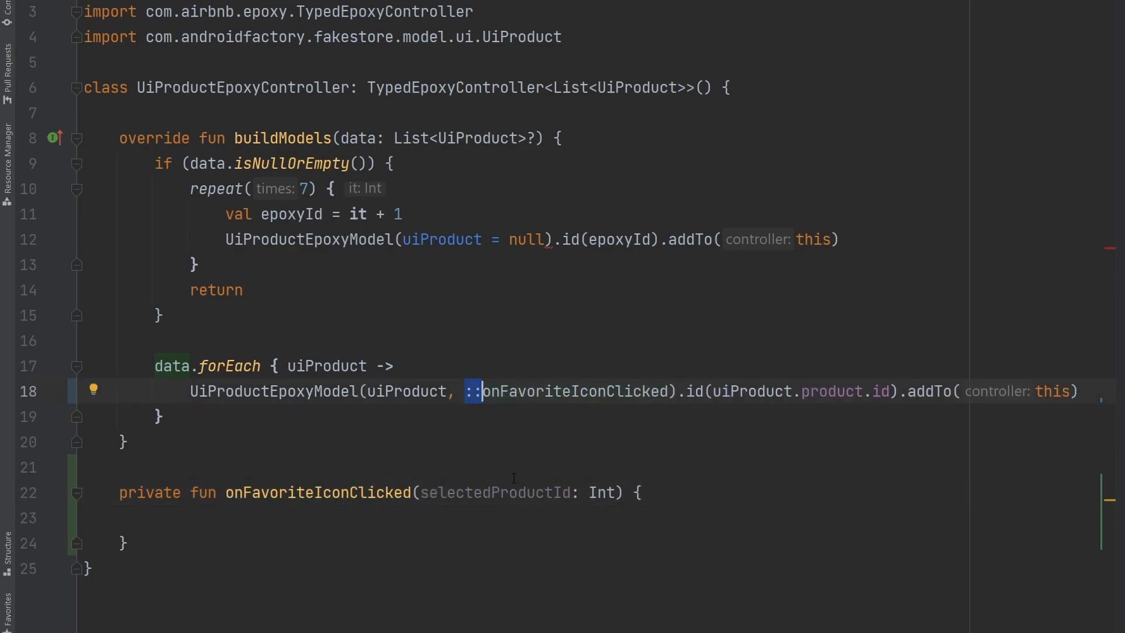
double_click(574, 391)
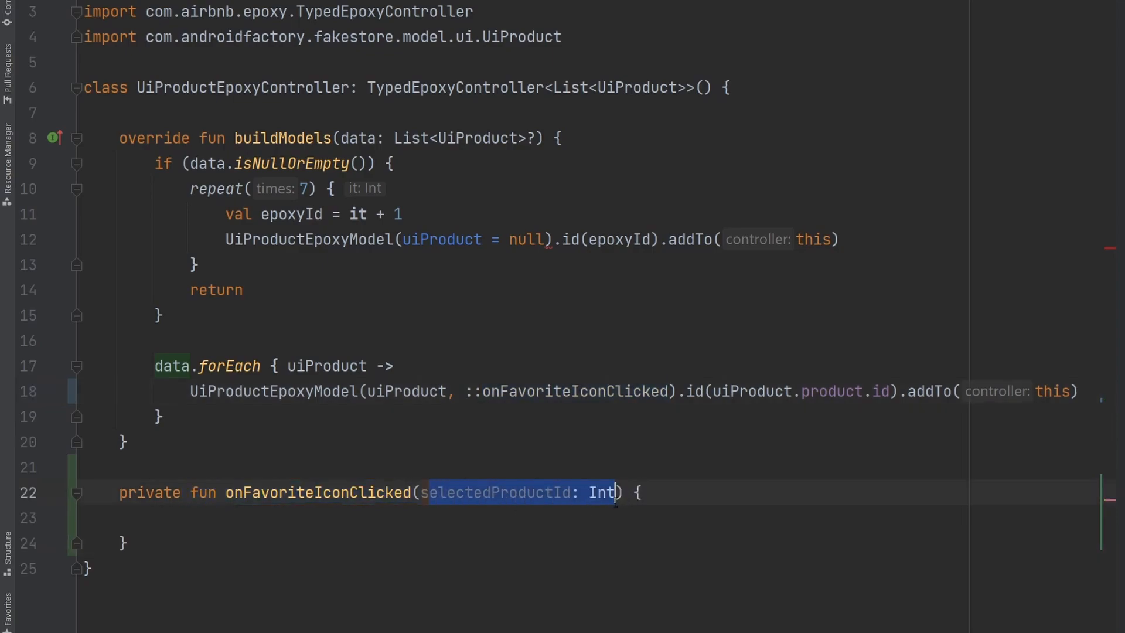
left_click(626, 492)
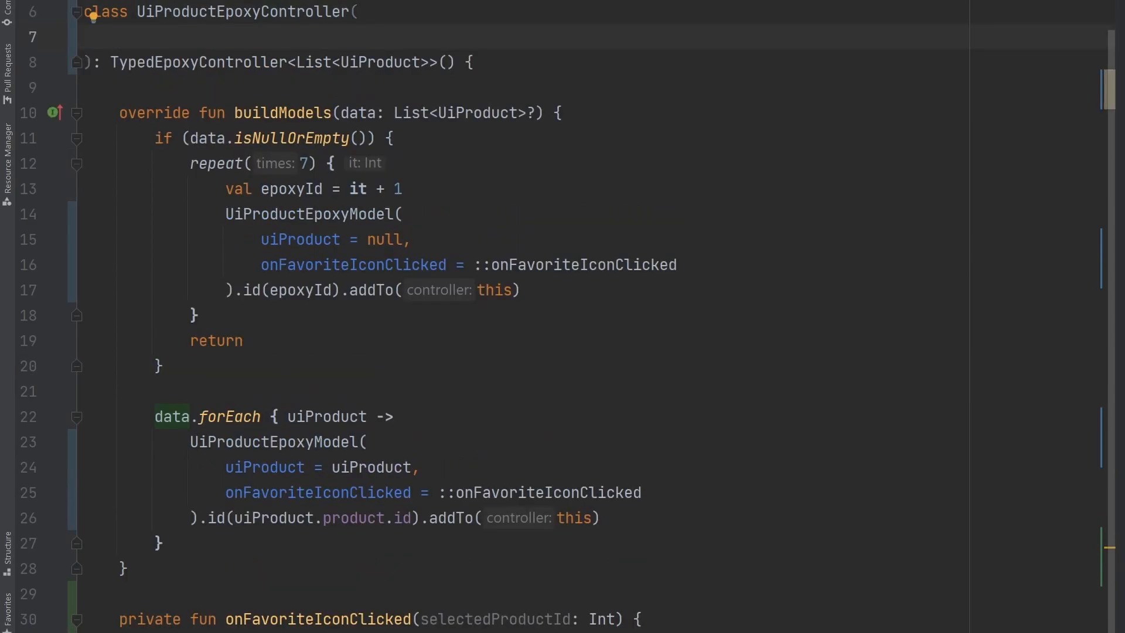
Start a private viewModel constructor parameter on the controller, then go to ApplicationState.kt's favoriteProductIds.
type("private val_vi")
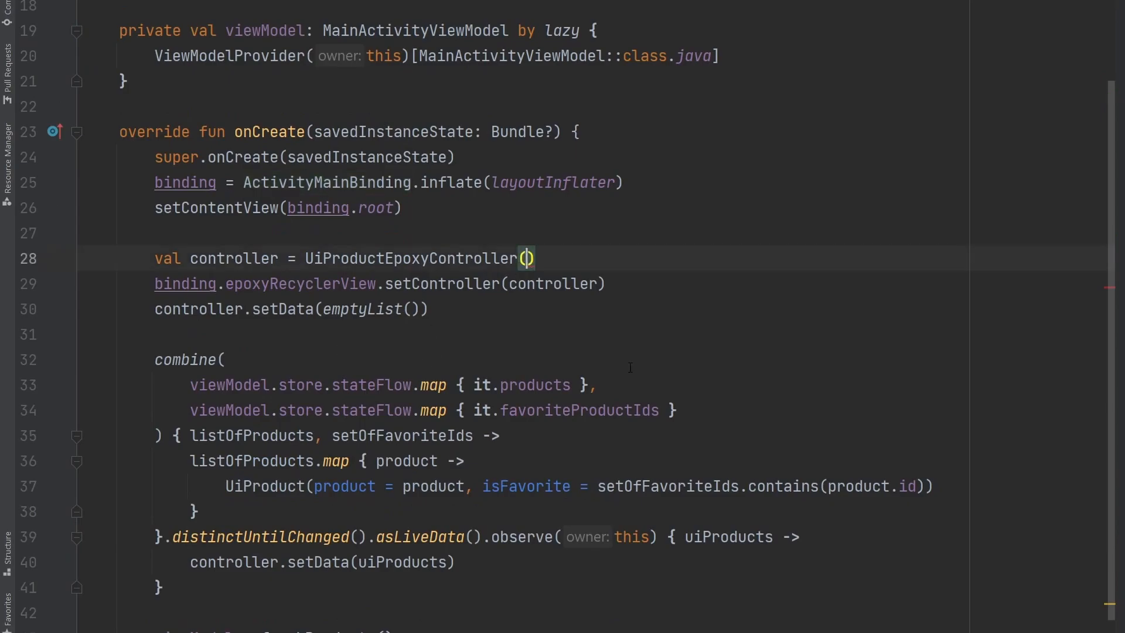
type("viewmo")
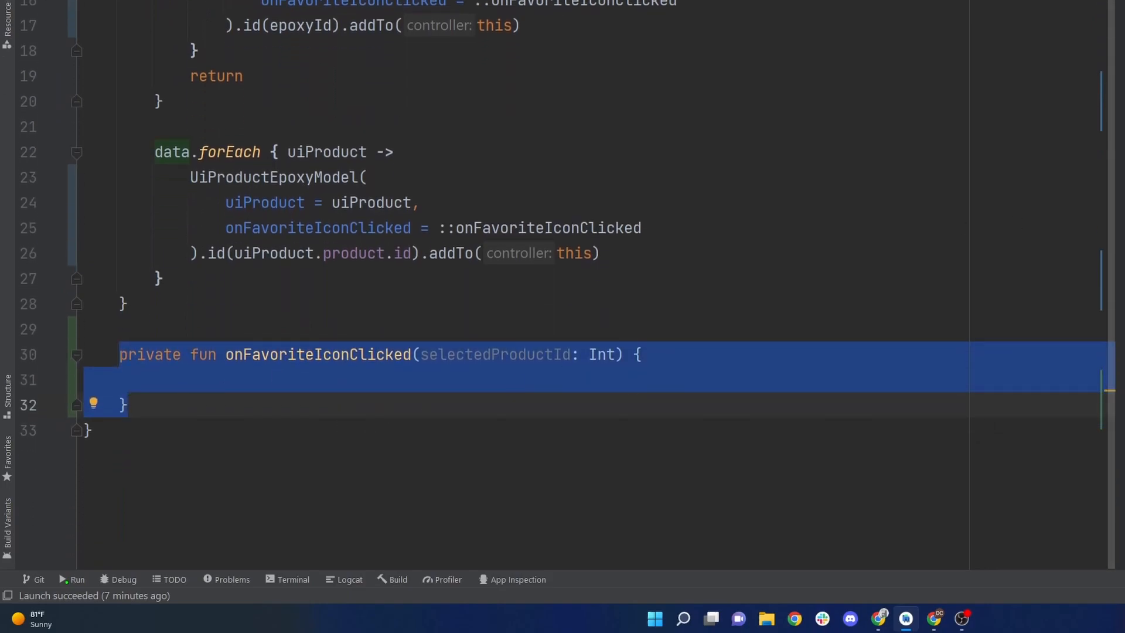
left_click(473, 355)
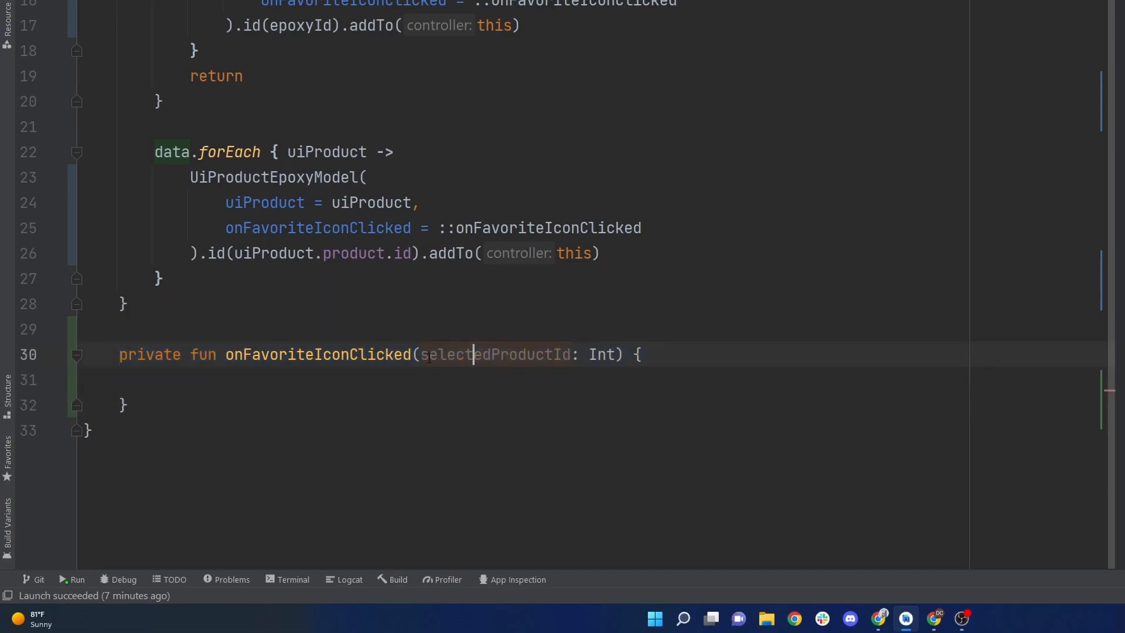
double_click(495, 354)
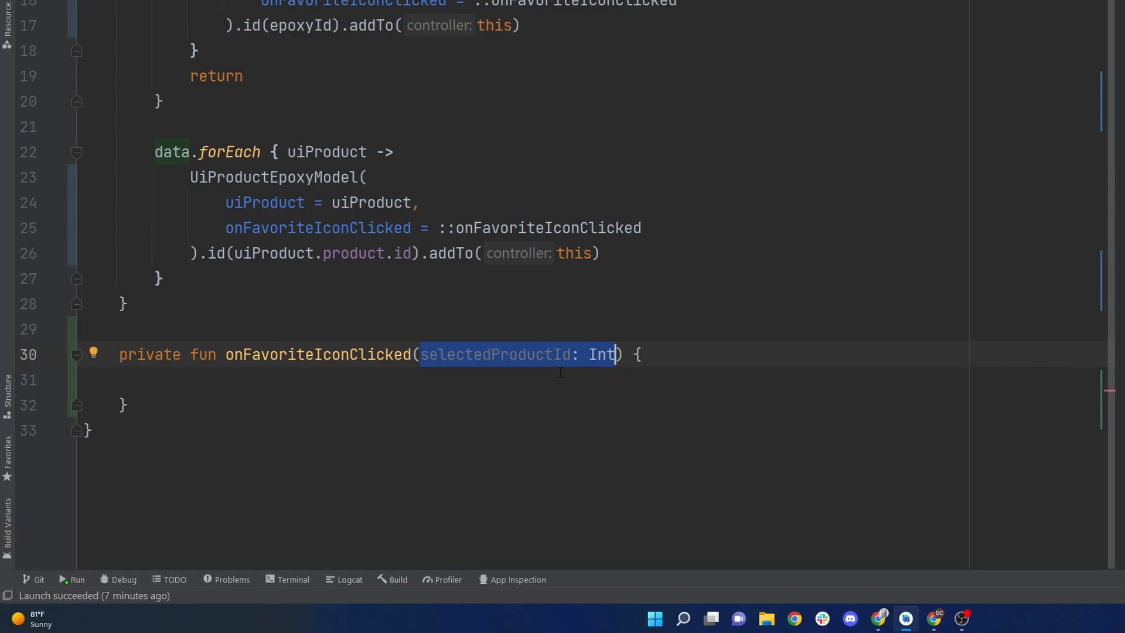
left_click(629, 36)
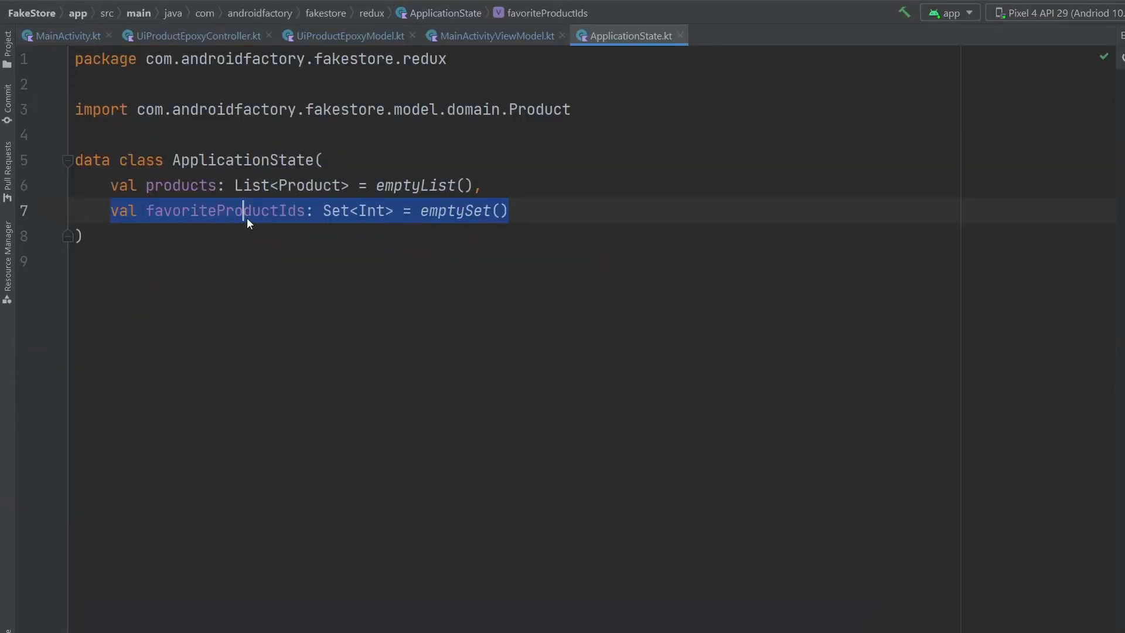
double_click(357, 210)
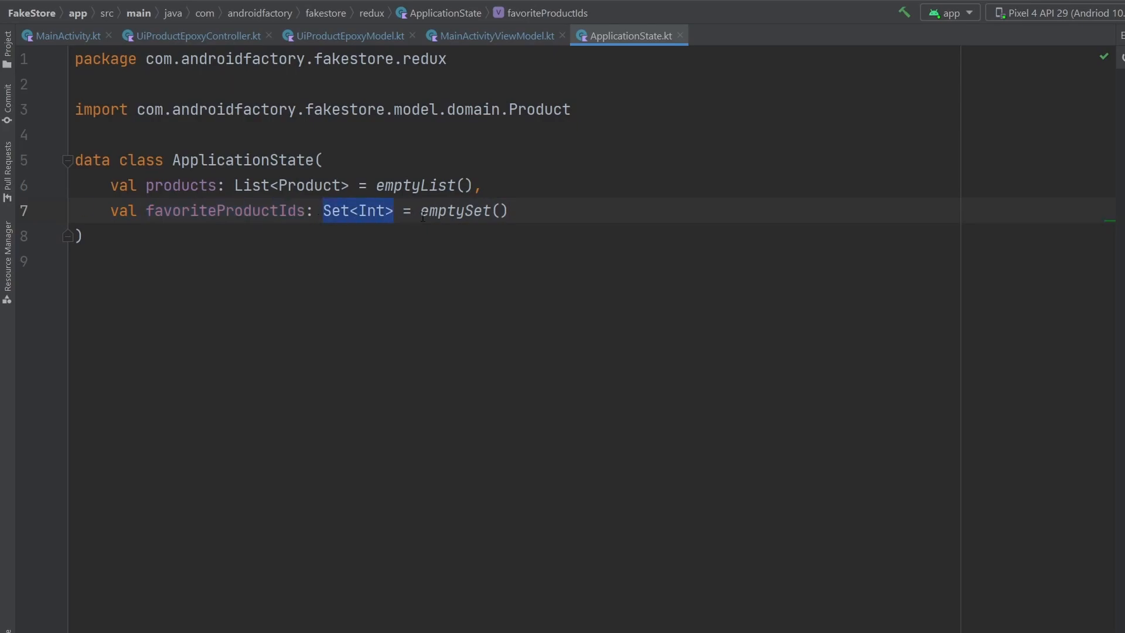
left_click(333, 211)
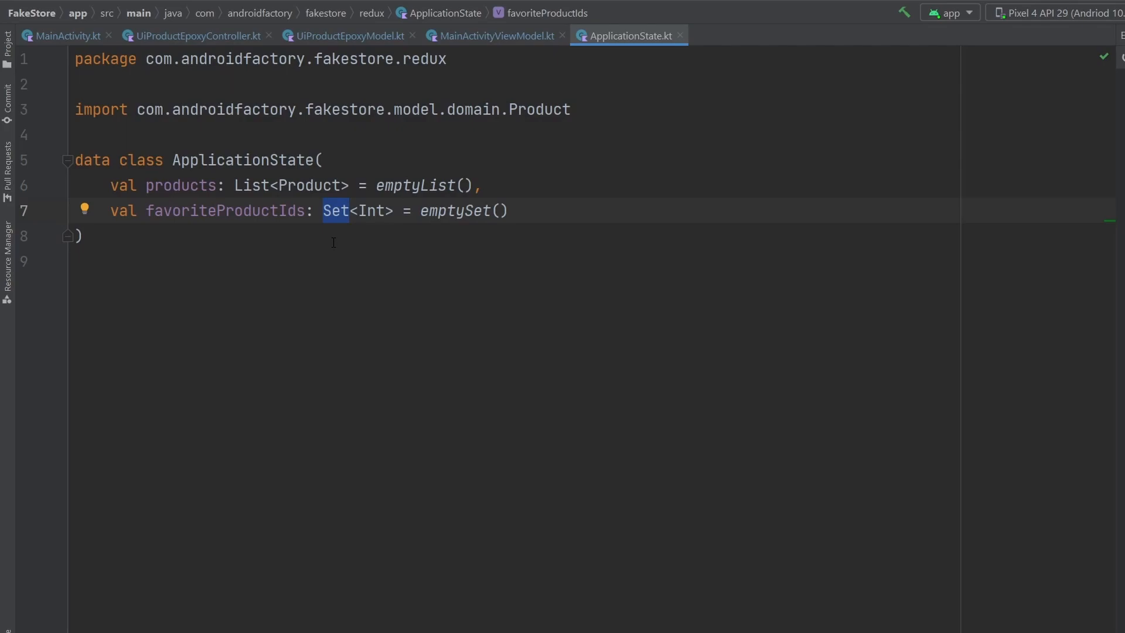
mouse_move(303, 243)
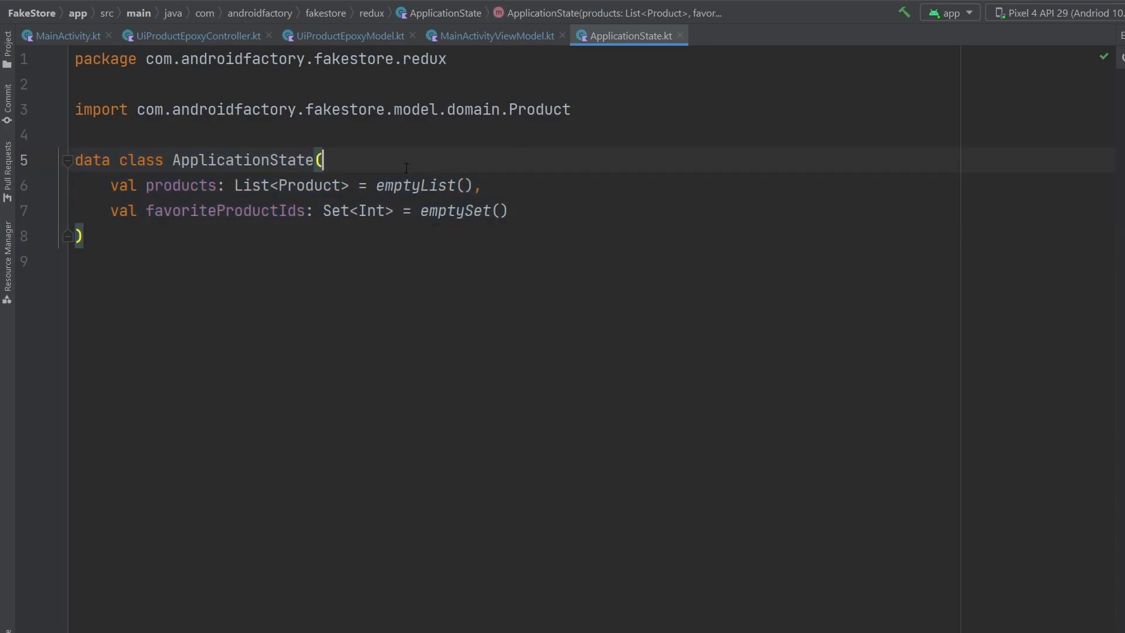
mouse_move(528, 134)
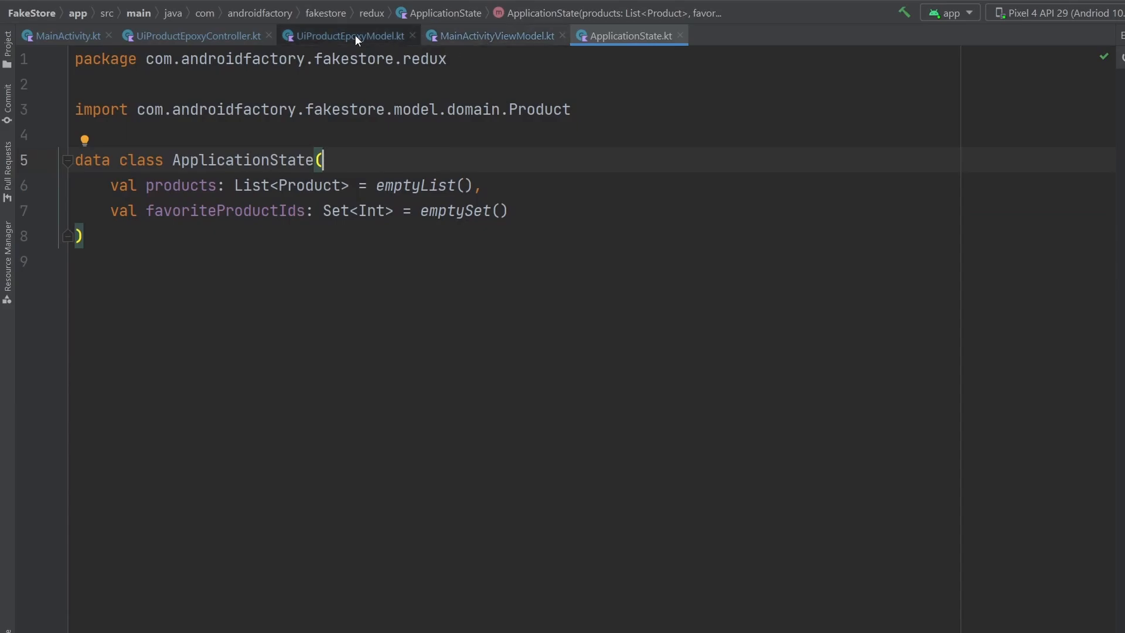
left_click(191, 36)
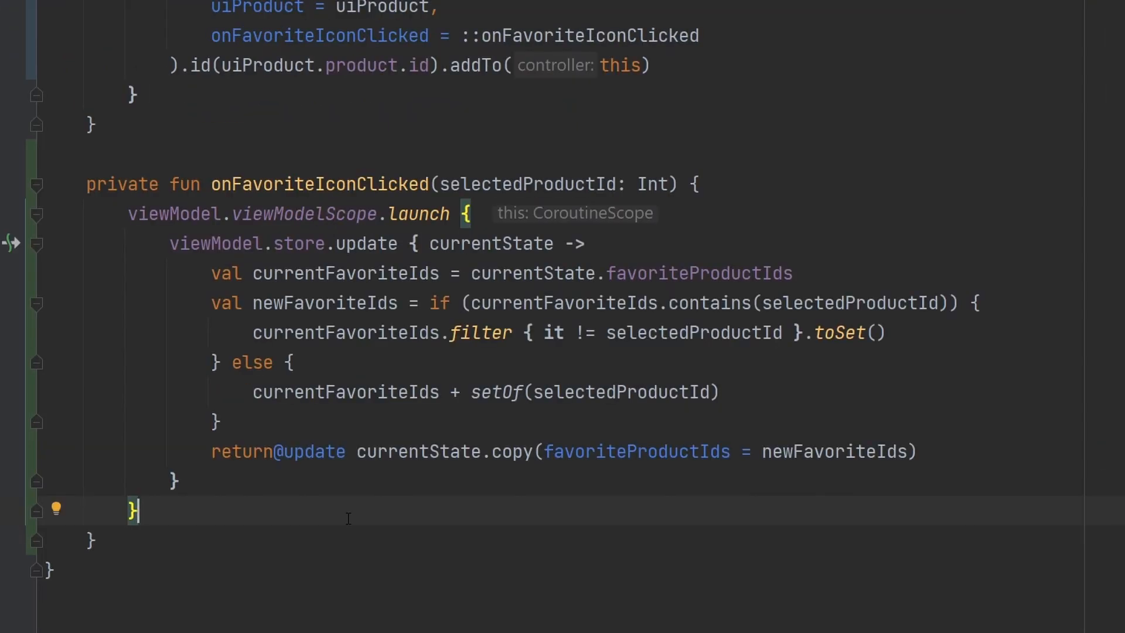
mouse_move(432, 416)
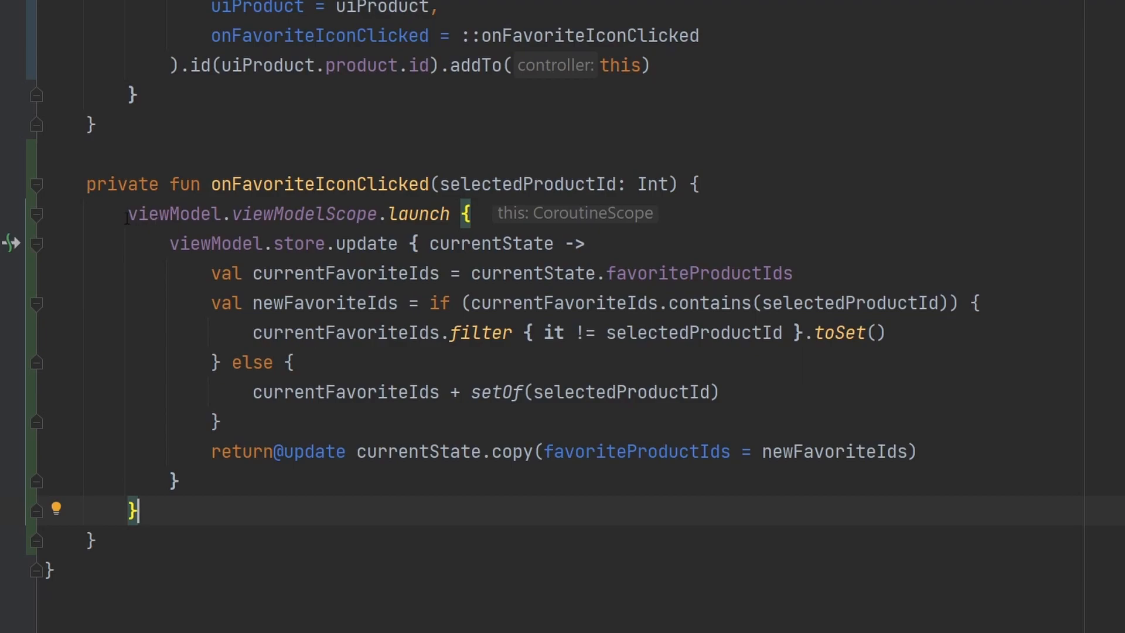
Write onFavoriteIconClicked: launch store.update removing or adding selectedProductId, returning currentState.copy(favoriteProductIds = newFavoriteIds).
double_click(174, 214)
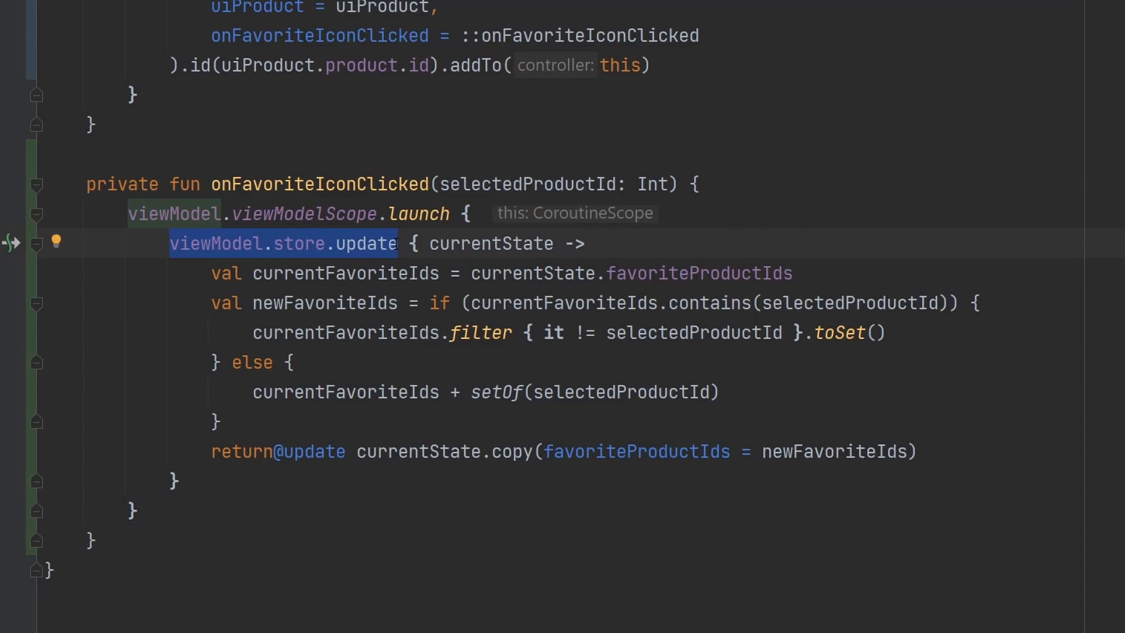
mouse_move(642, 249)
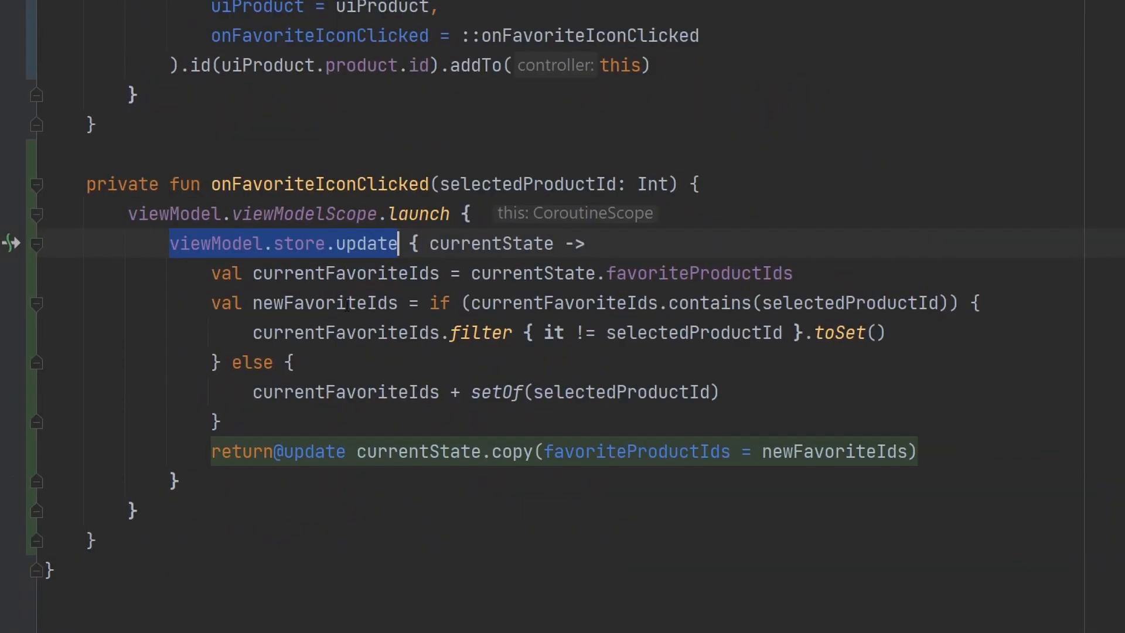
left_click(147, 213)
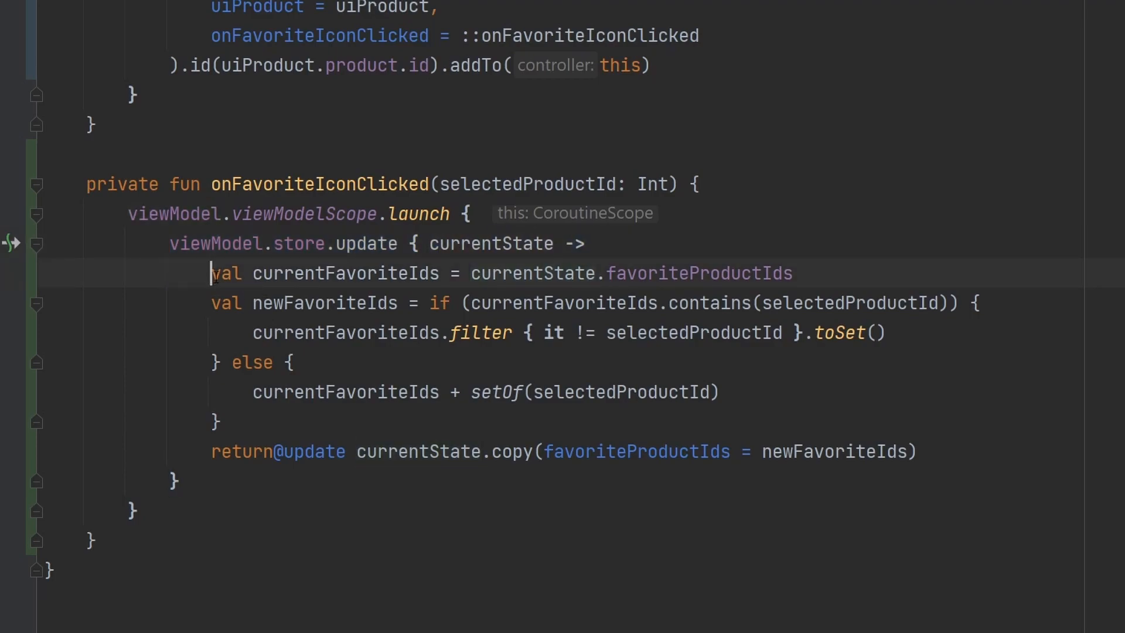
double_click(323, 273)
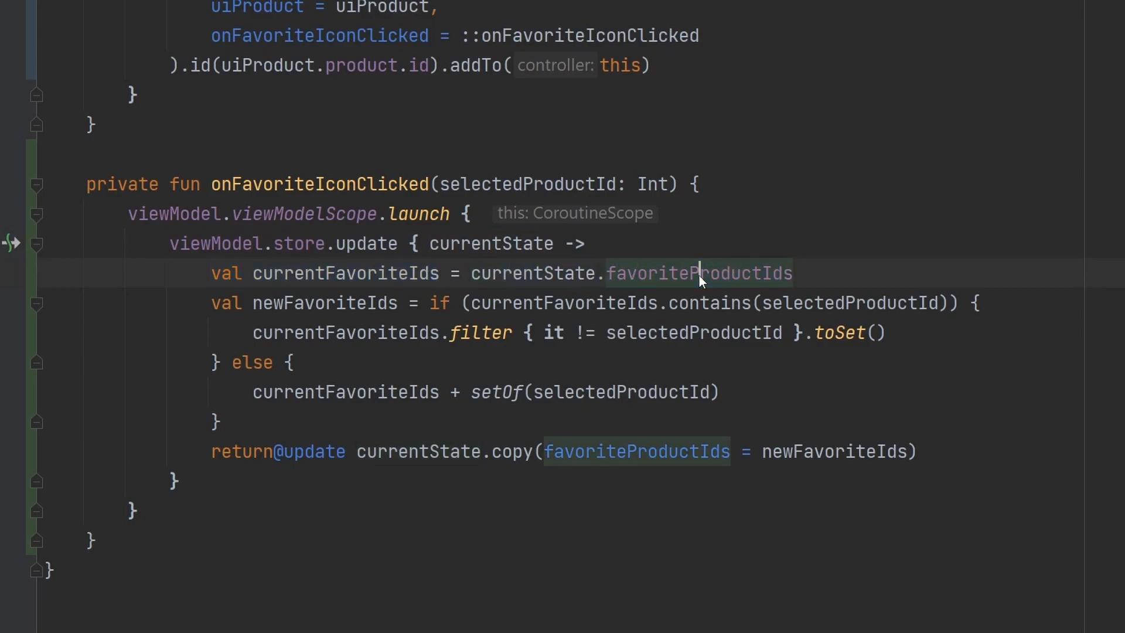
double_click(532, 274)
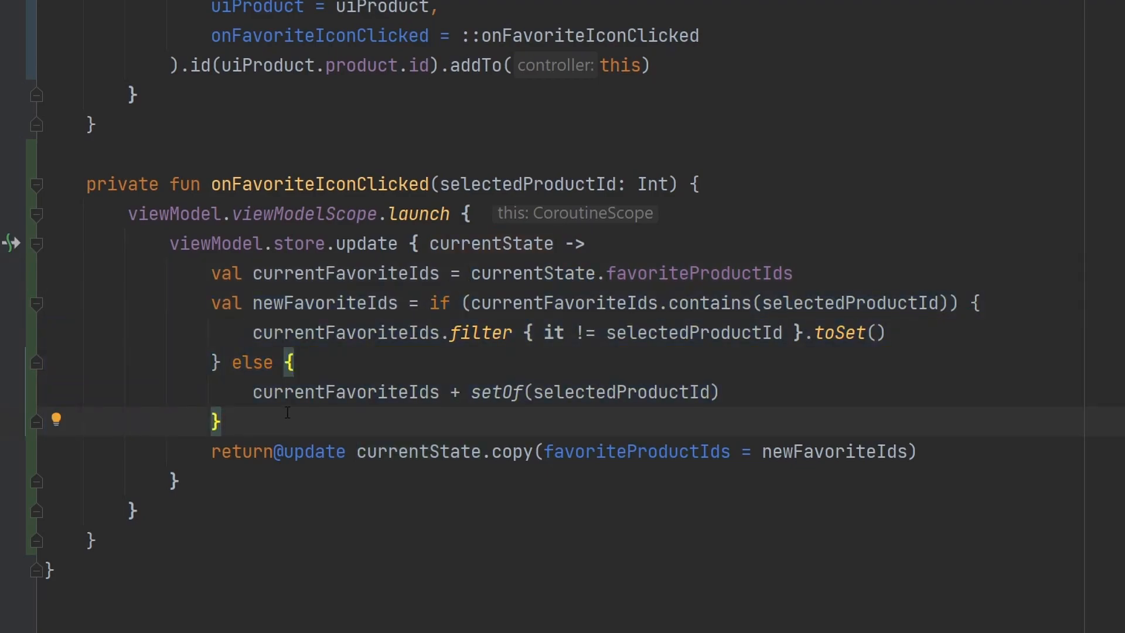
left_click(472, 302)
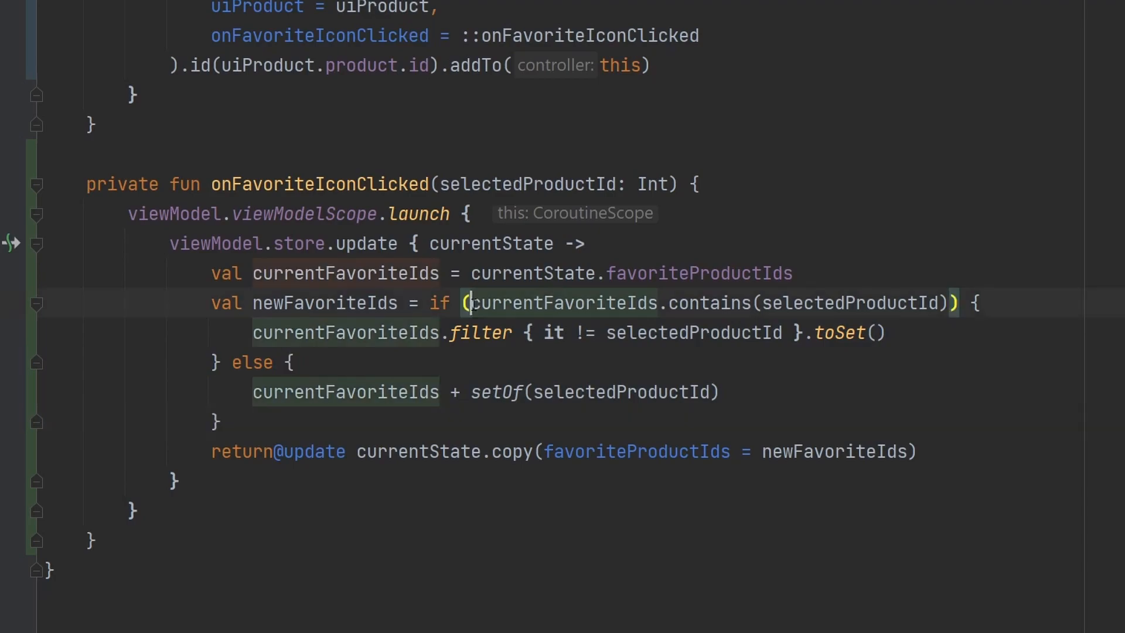
double_click(562, 302)
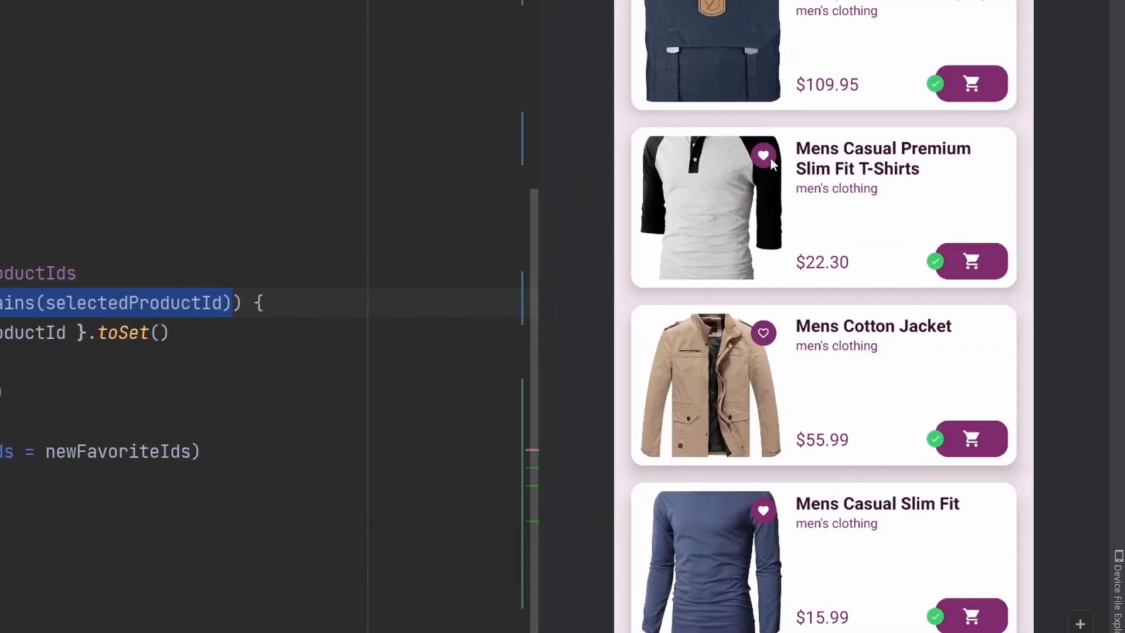
Tap the Mens Casual Premium Slim Fit T-Shirts heart twice in the emulator to toggle its favourite.
left_click(763, 154)
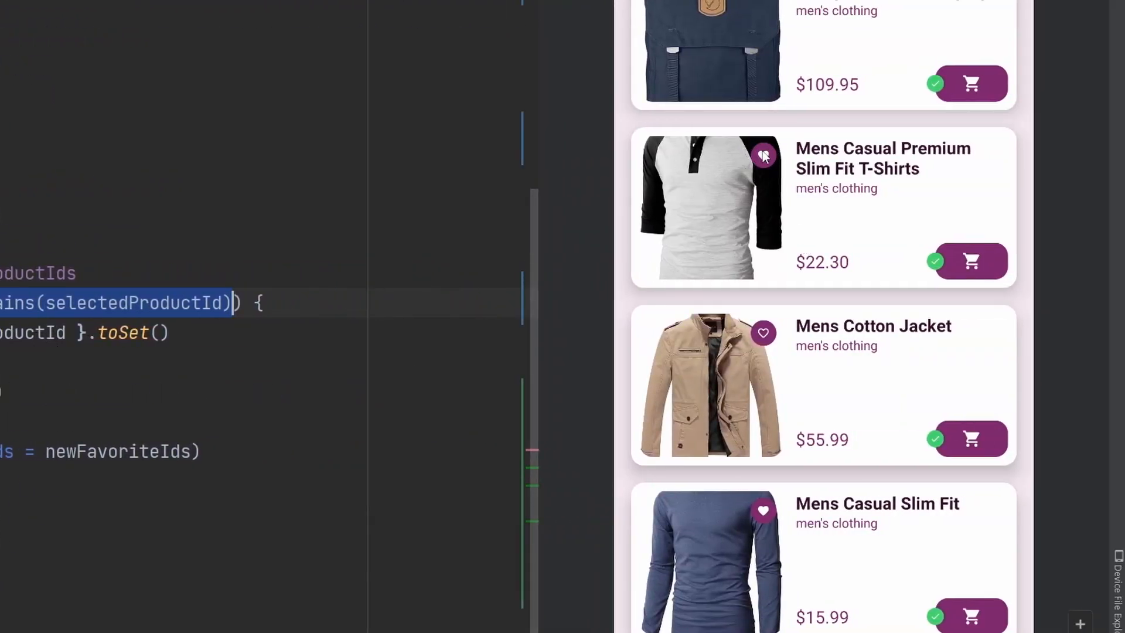
left_click(763, 155)
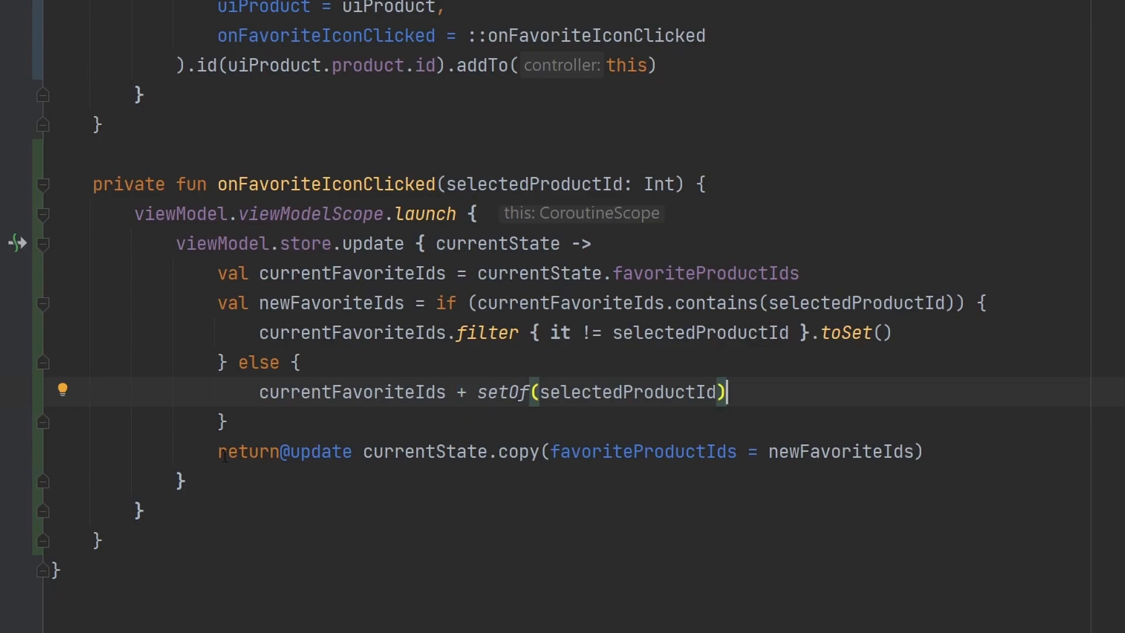
Highlight newFavoriteIds in the return statement, then scroll up toward the combine block.
double_click(284, 451)
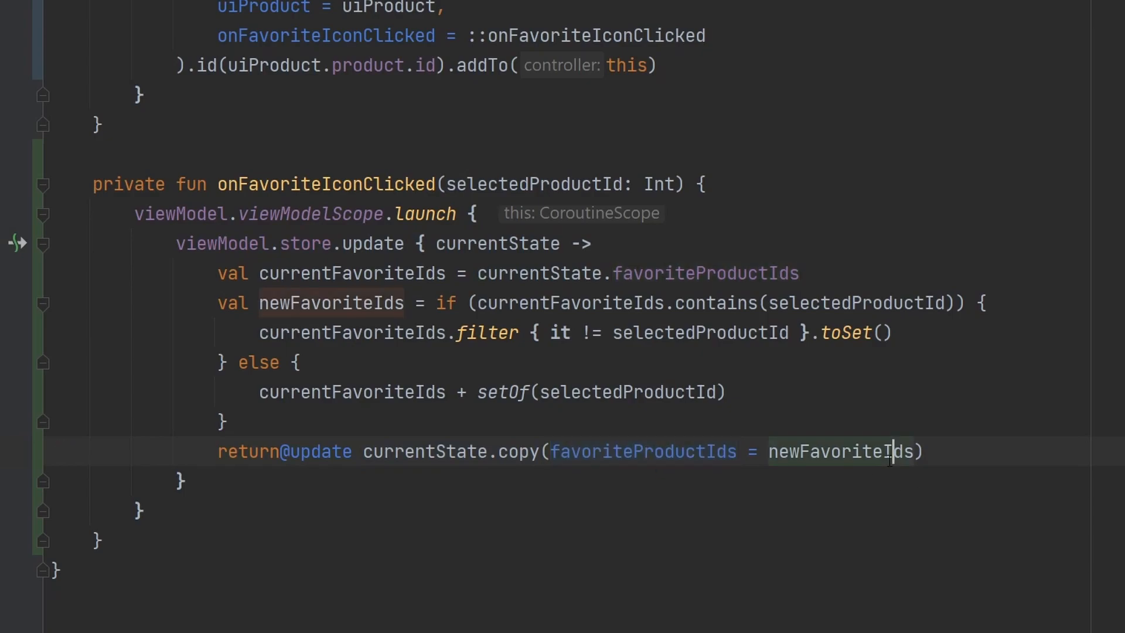
double_click(839, 451)
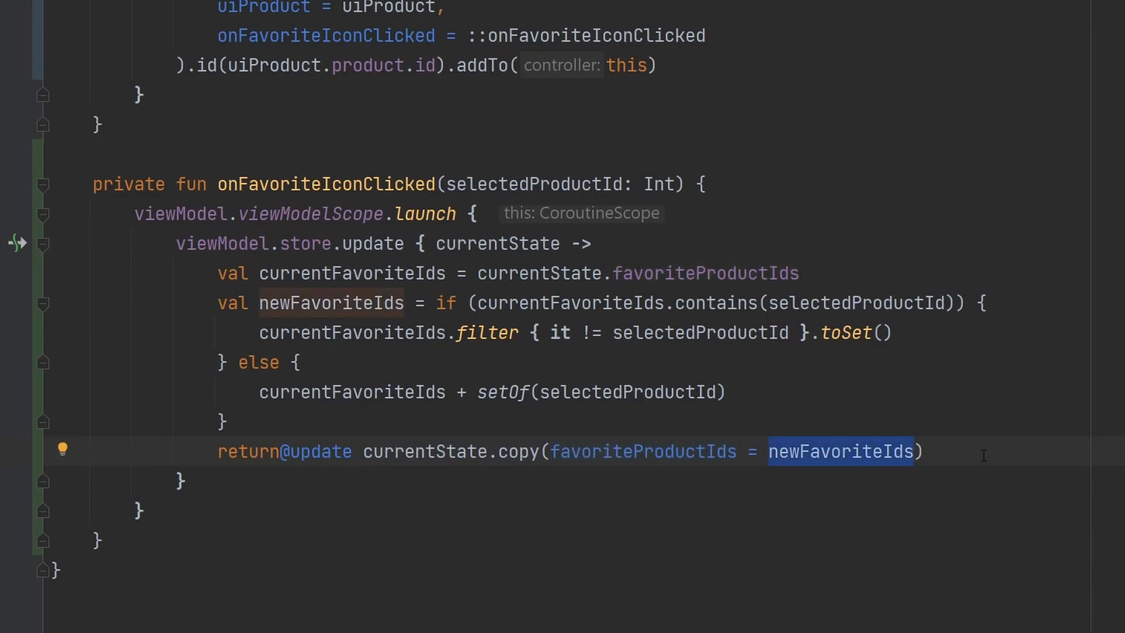
mouse_move(42, 185)
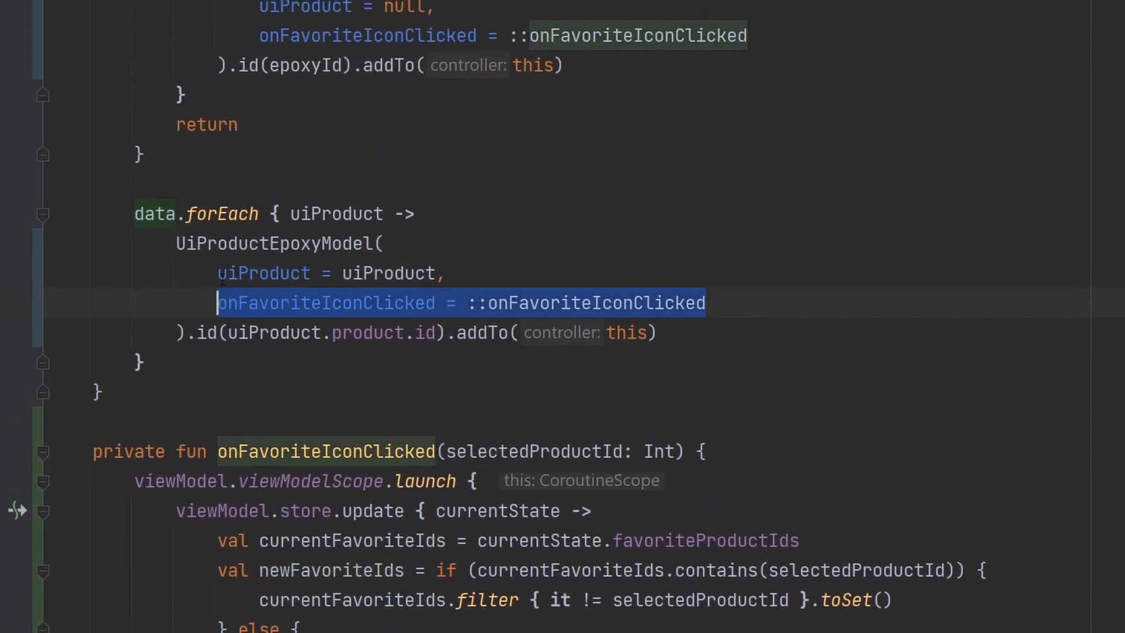
mouse_move(554, 259)
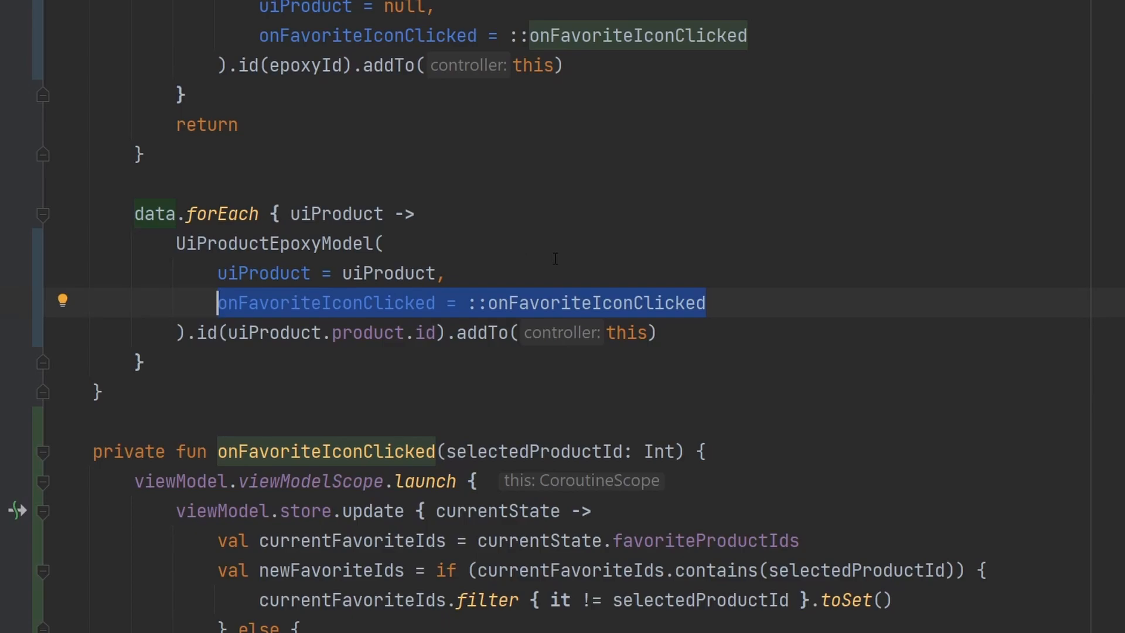
scroll("up", 3)
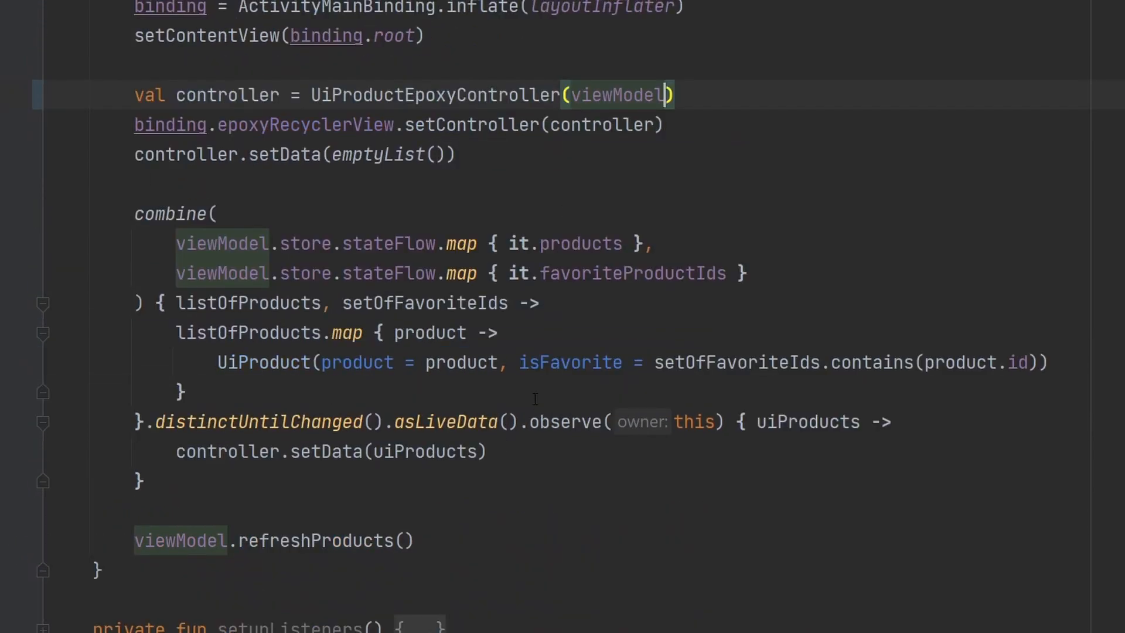
scroll("up", 3)
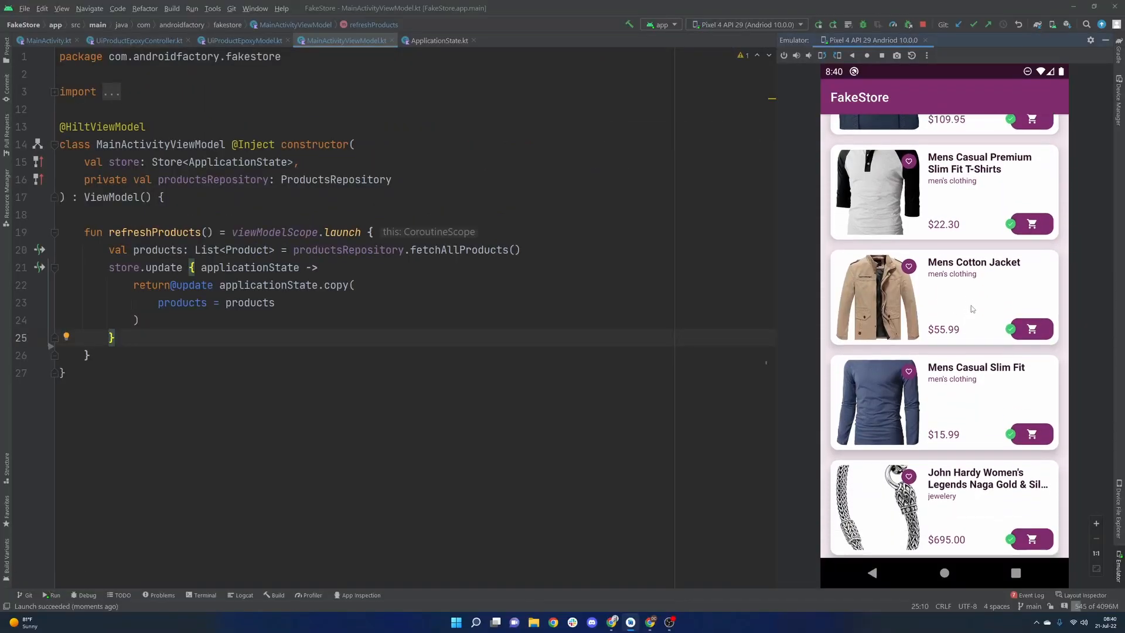
Scroll the FakeStore product list, tap a heart to toggle a favourite, then return to UiProductEpoxyController.kt.
scroll("up", 3)
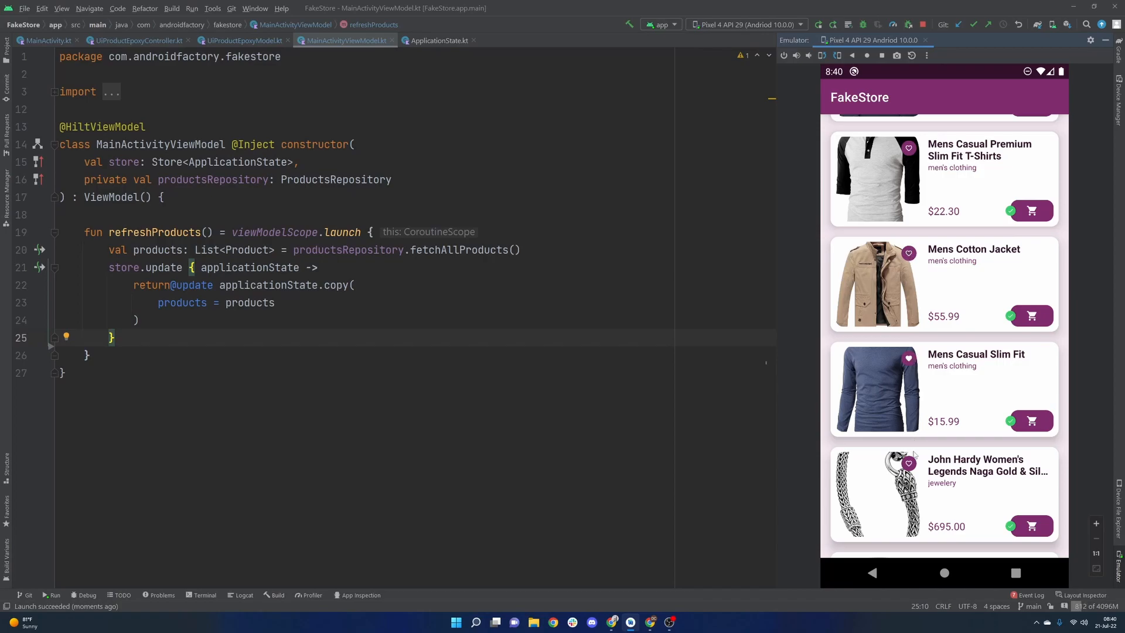
scroll("up", 3)
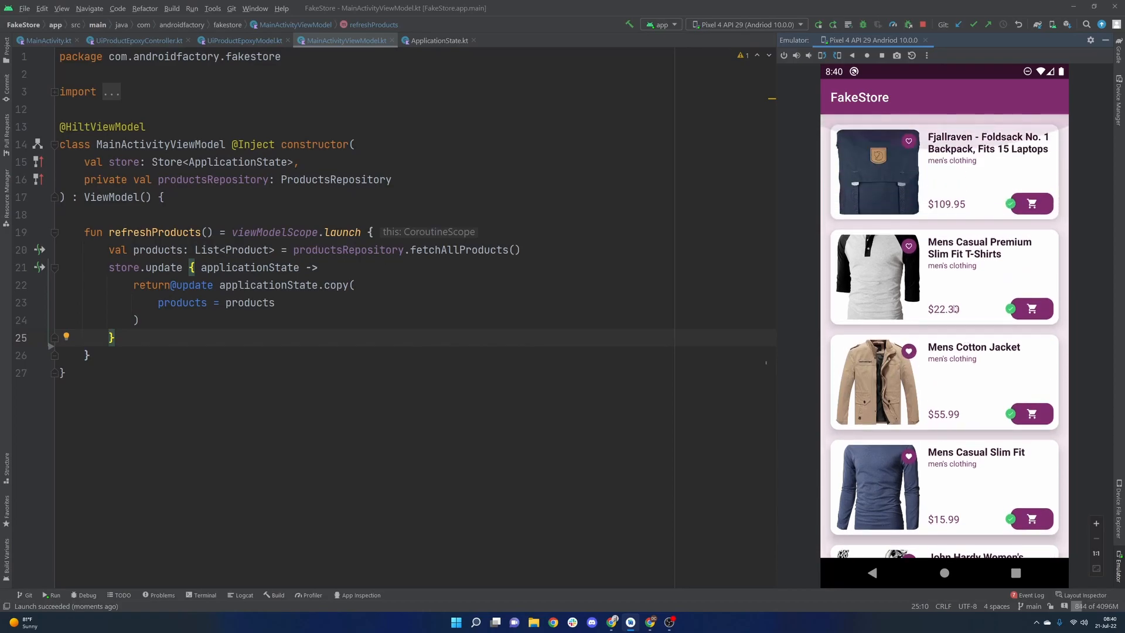
scroll("down", 3)
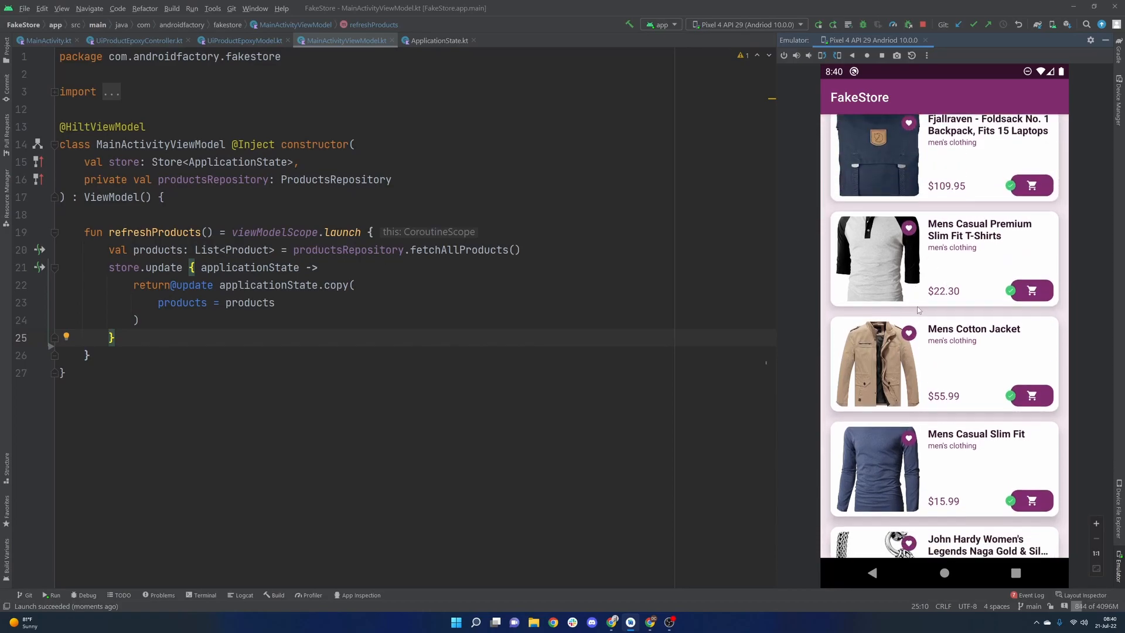
scroll("down", 3)
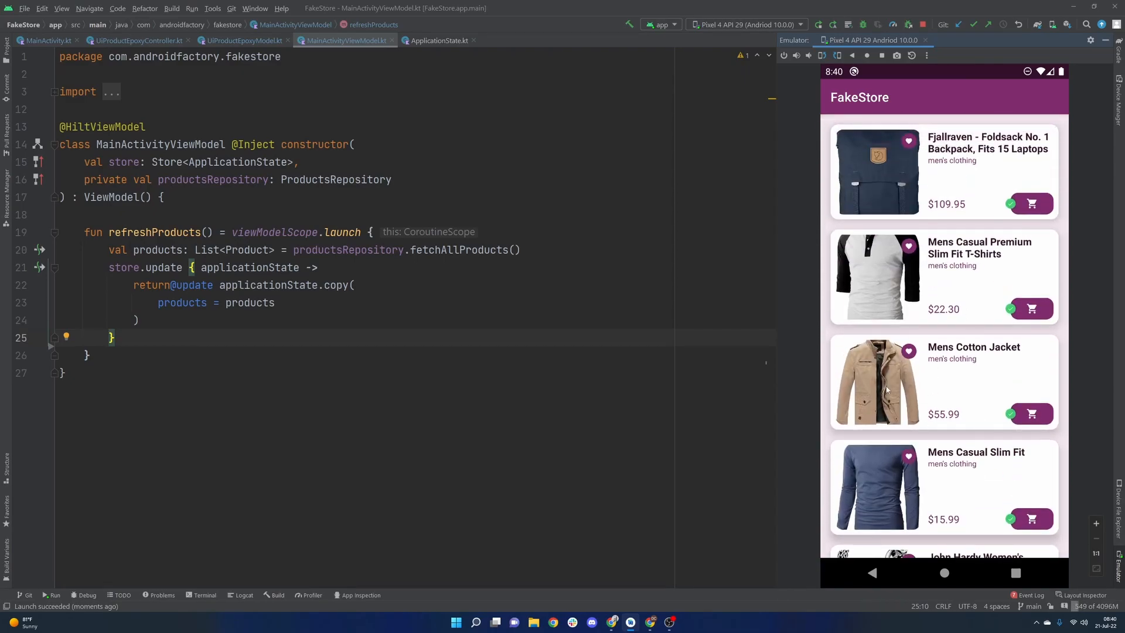
scroll("down", 3)
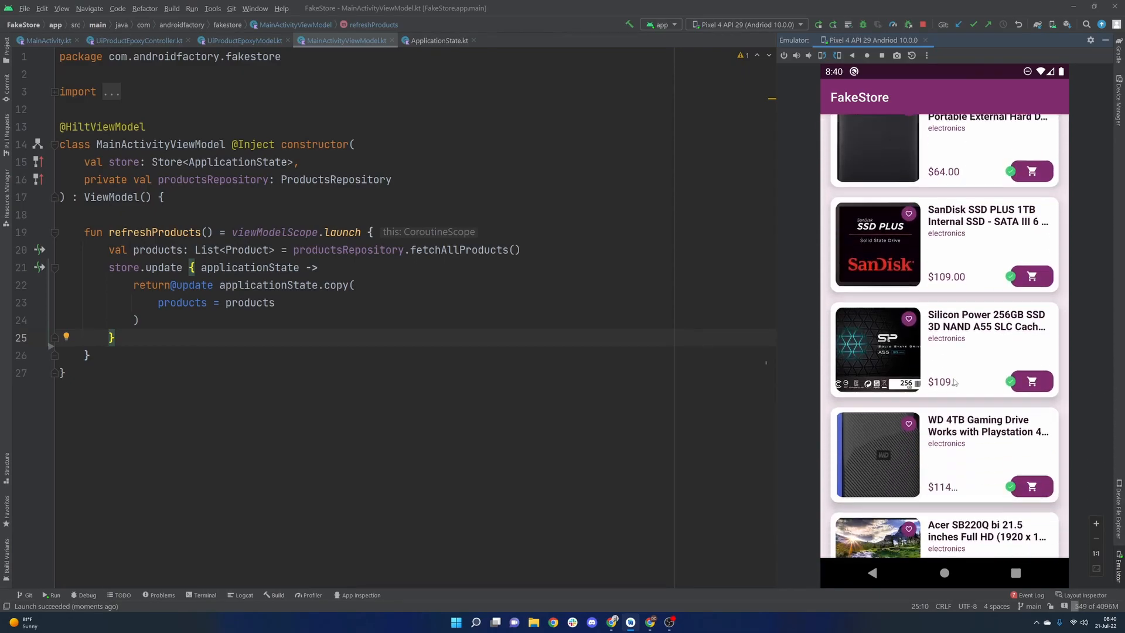
scroll("down", 3)
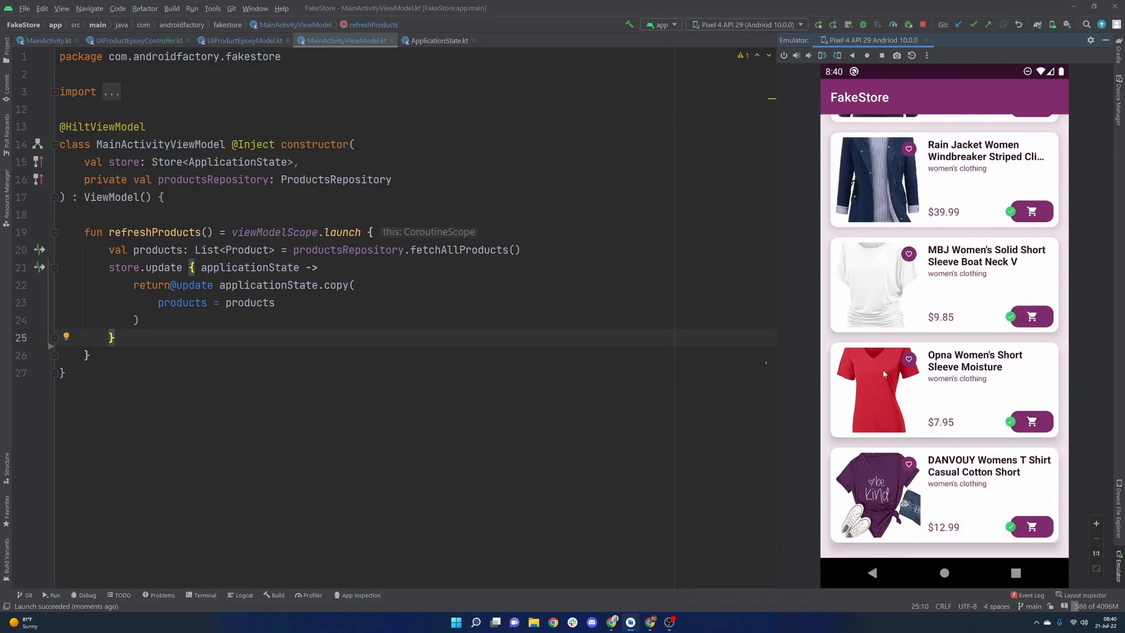
scroll("down", 3)
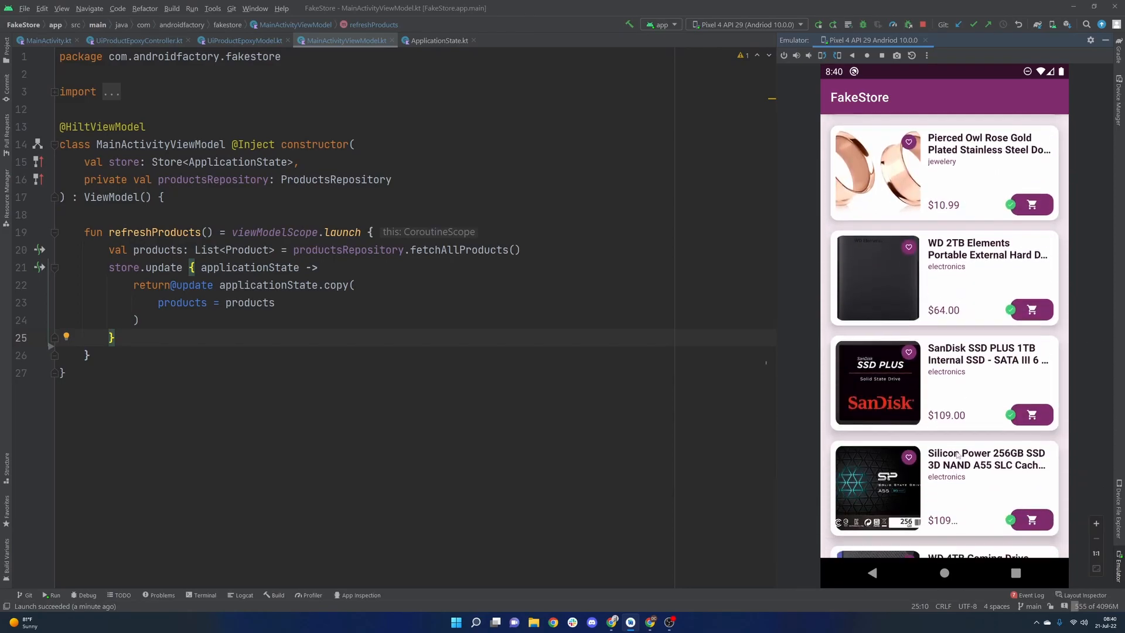
scroll("down", 3)
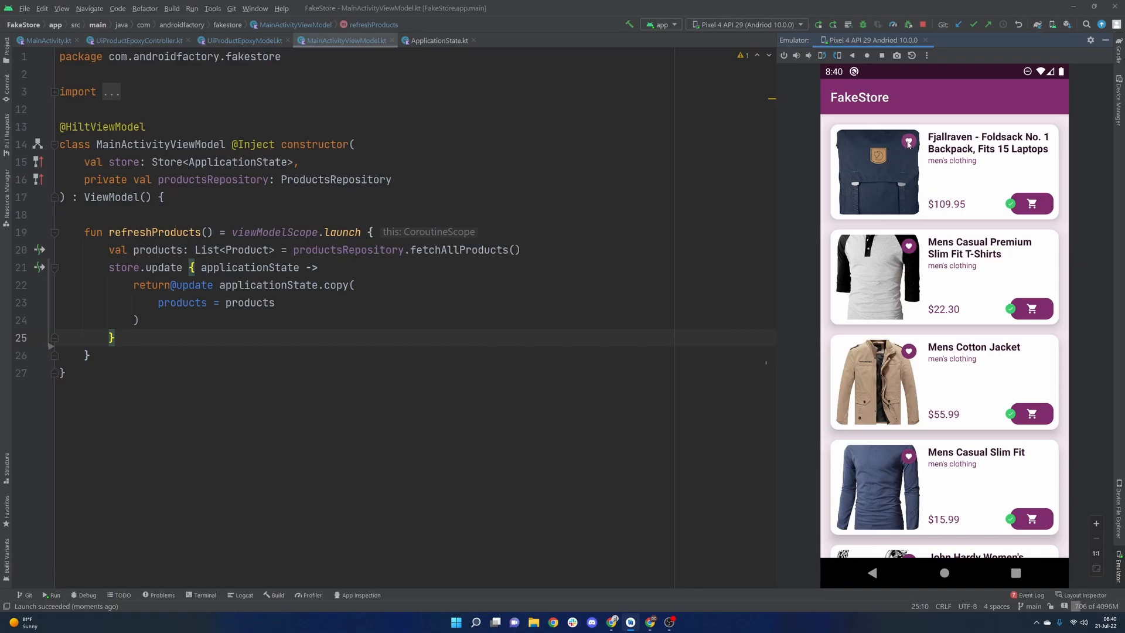
left_click(908, 143)
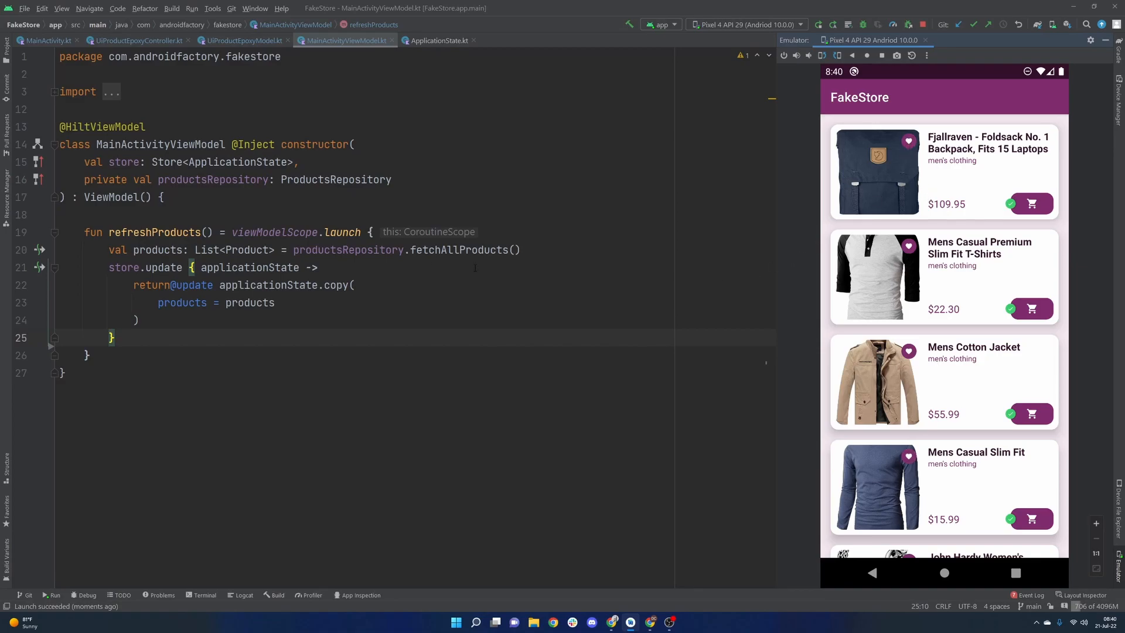
left_click(137, 41)
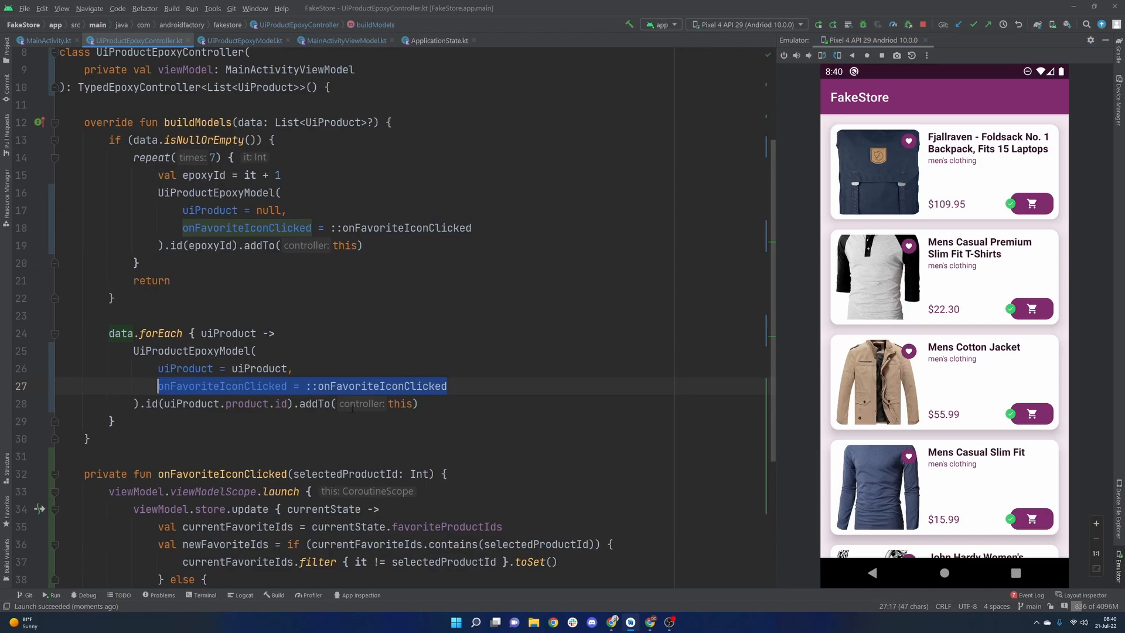
scroll("down", 3)
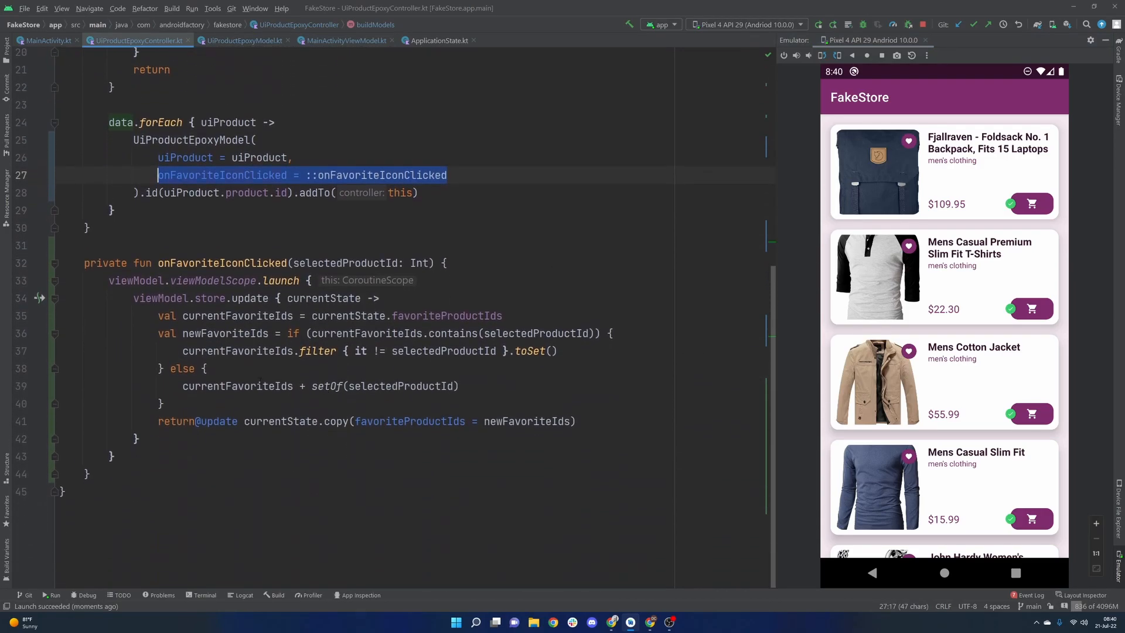
left_click(111, 456)
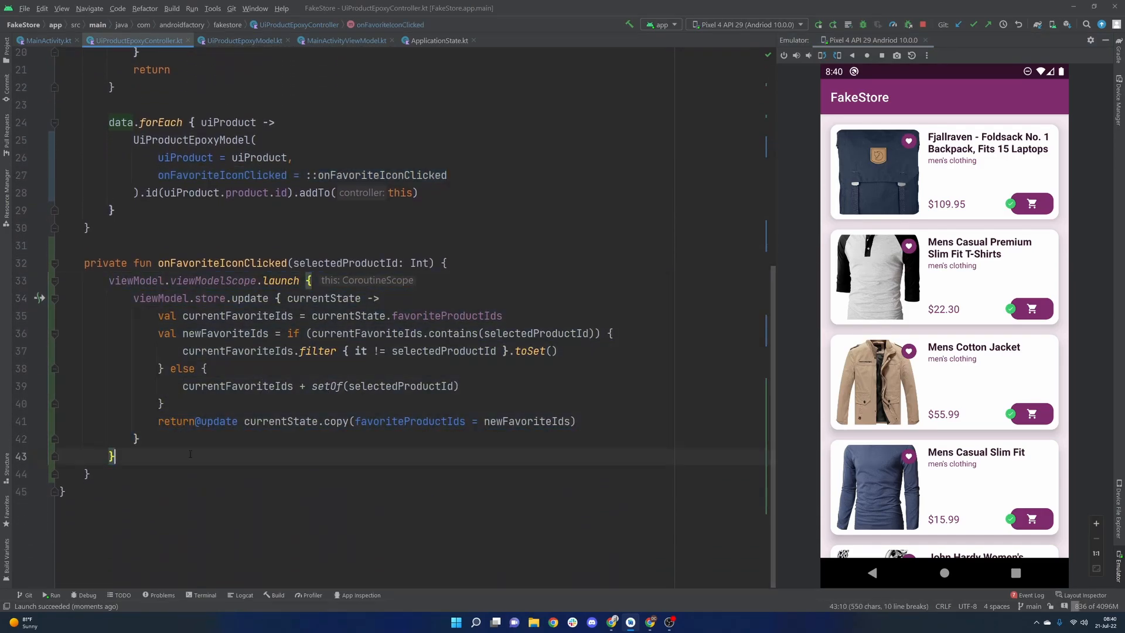
left_click(1032, 204)
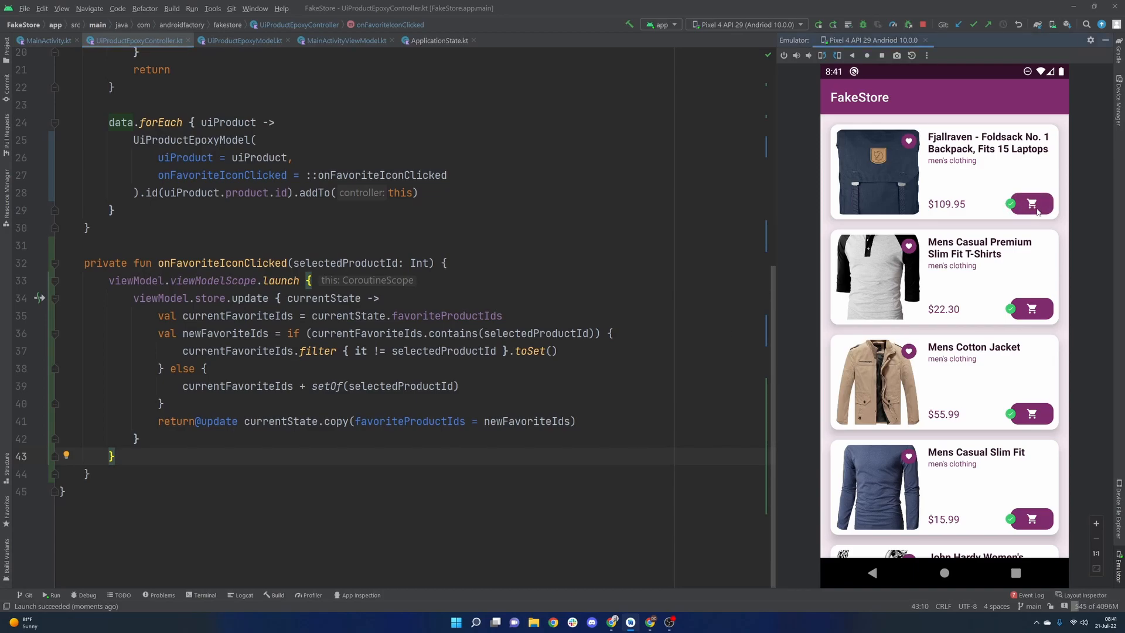
mouse_move(1026, 218)
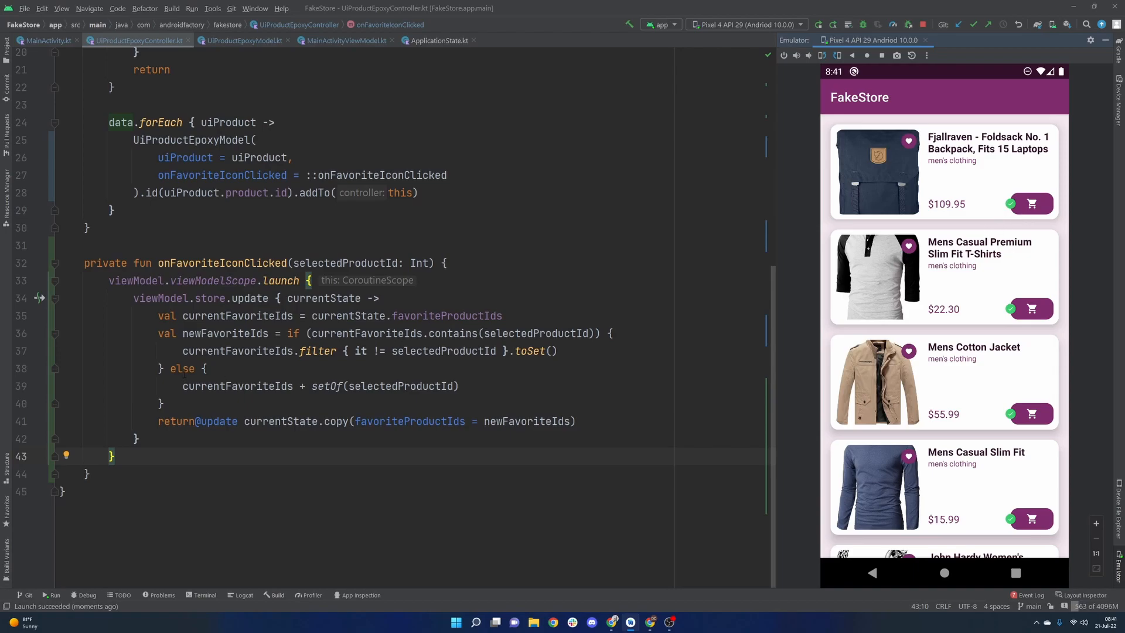
mouse_move(477, 316)
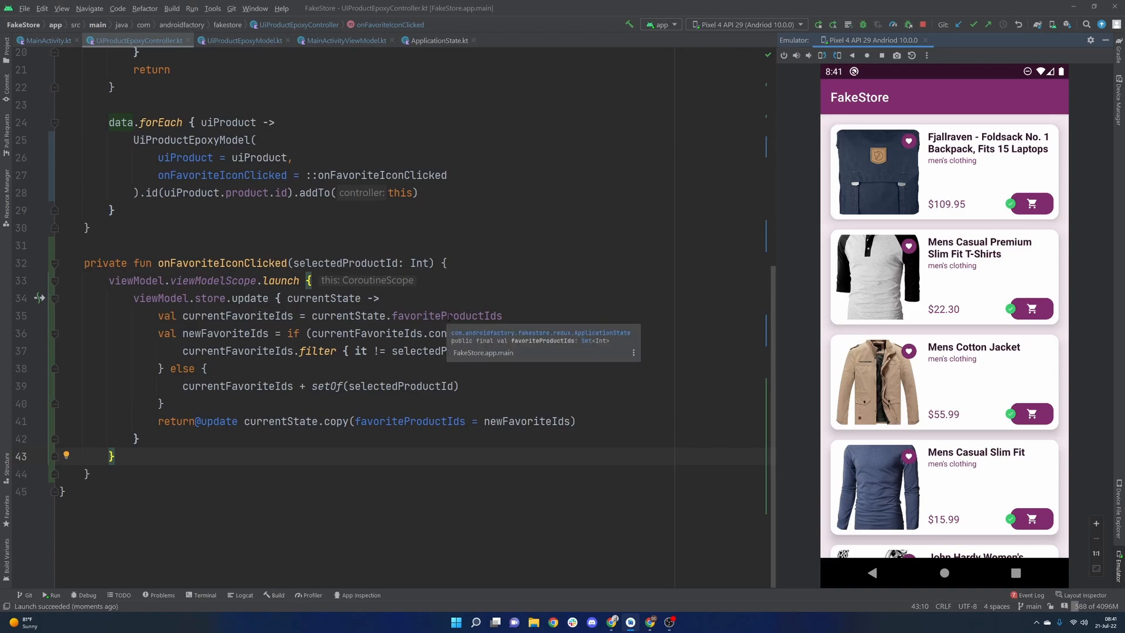